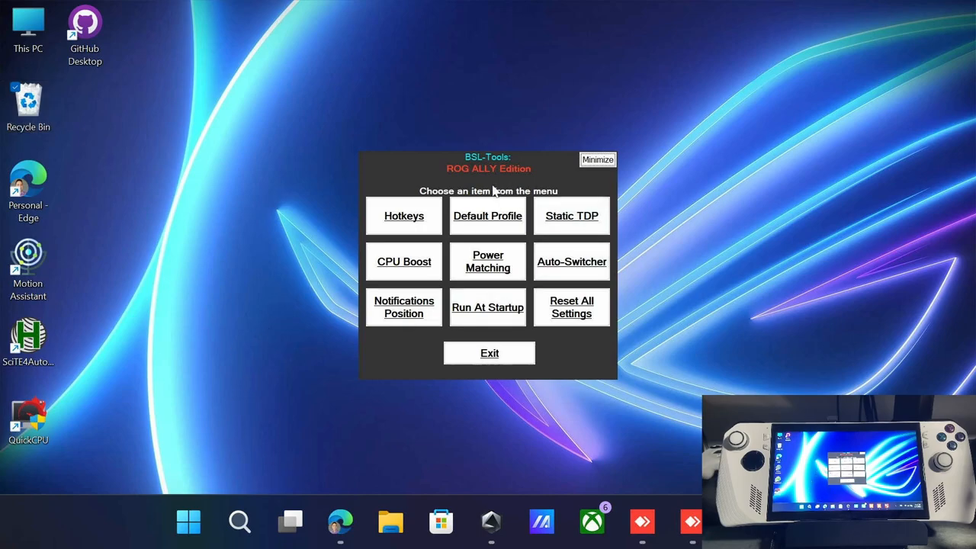
pyautogui.moveTo(476, 220)
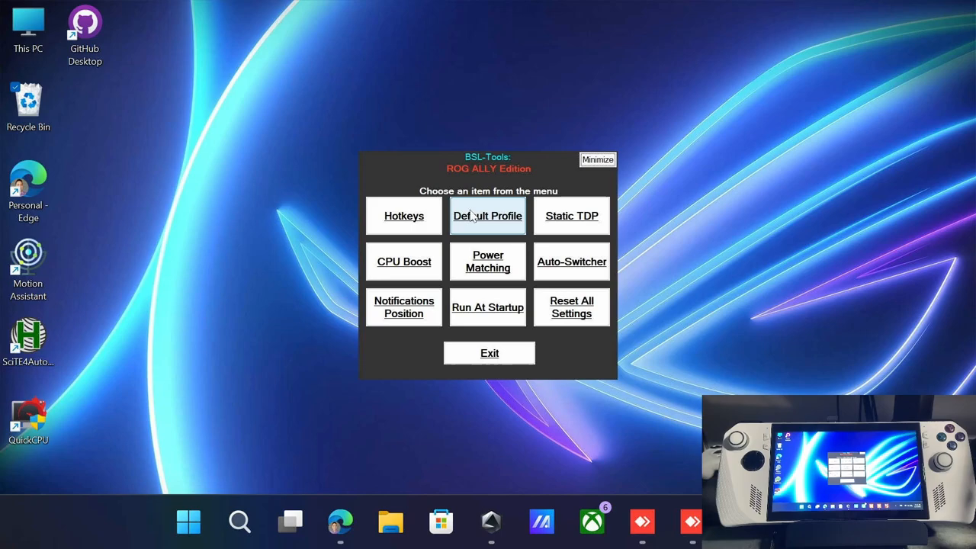
pyautogui.moveTo(639, 136)
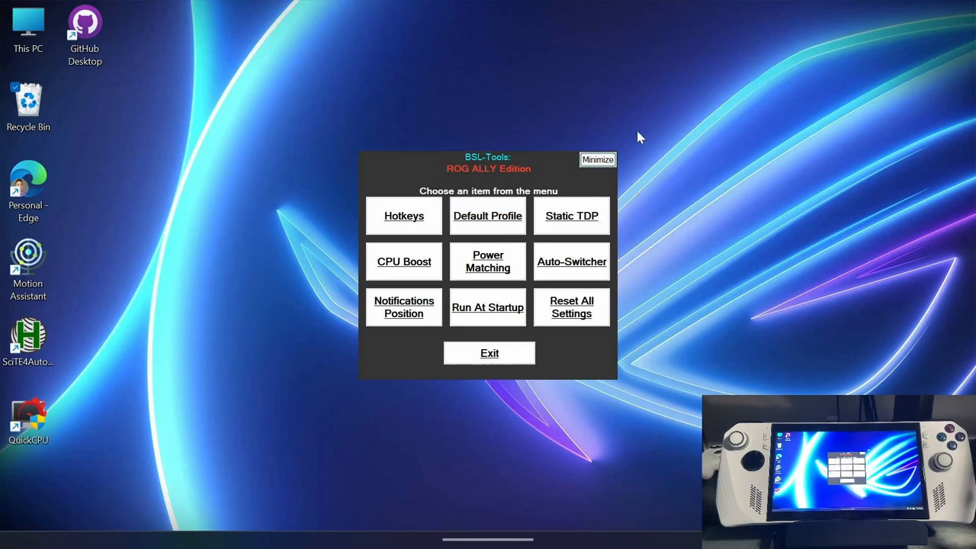
pyautogui.moveTo(370, 485)
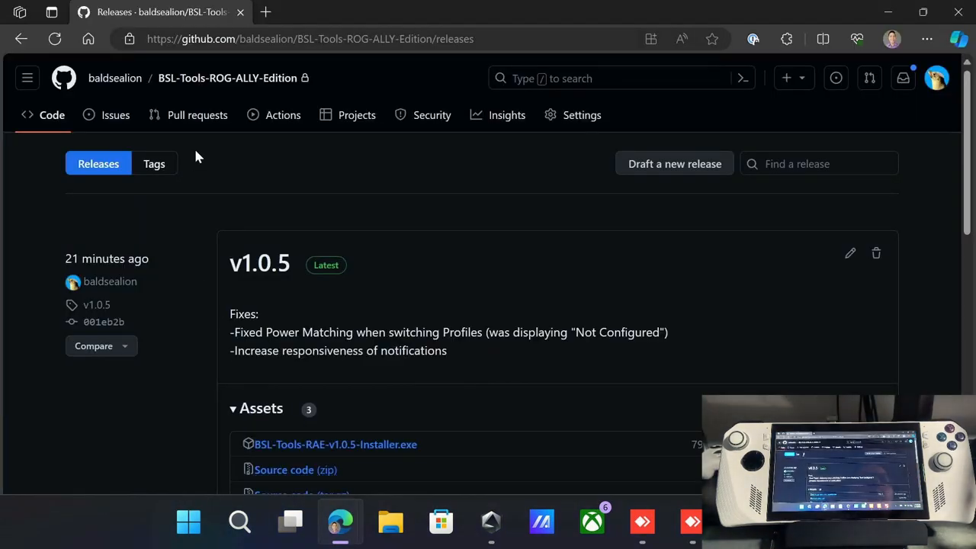
# Step: Download BSL-Tools-RAE-v1.0.5-Installer.exe from the v1.0.5 release assets
pyautogui.scroll(-3)
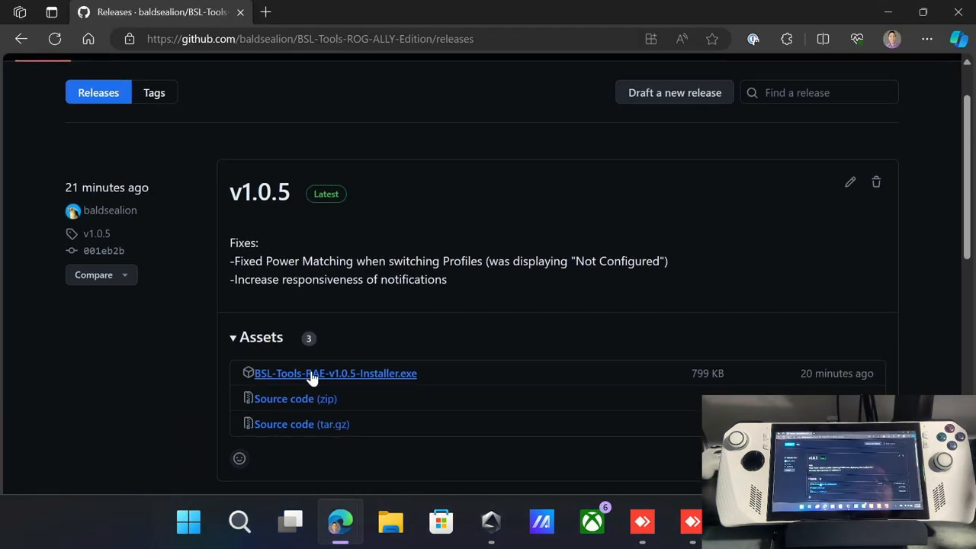
pyautogui.moveTo(558, 406)
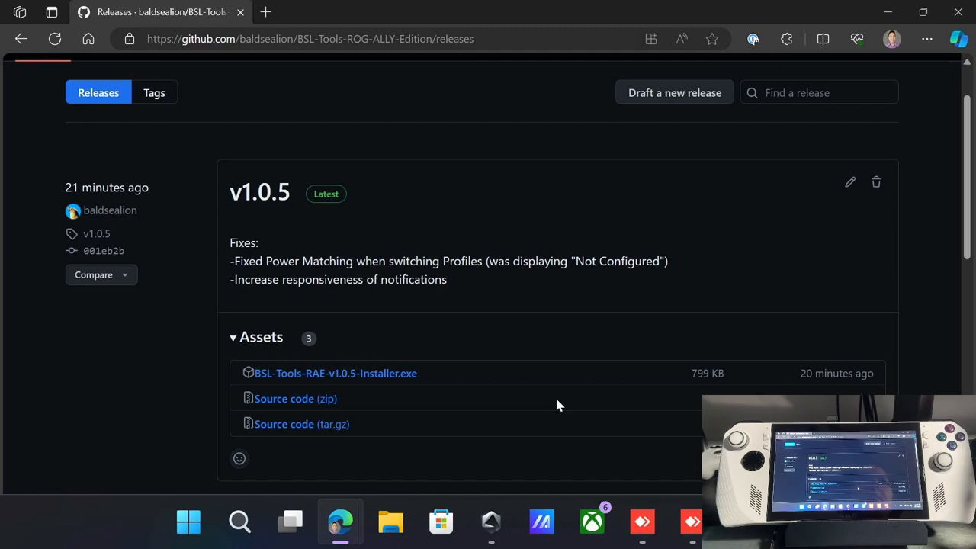
pyautogui.click(825, 38)
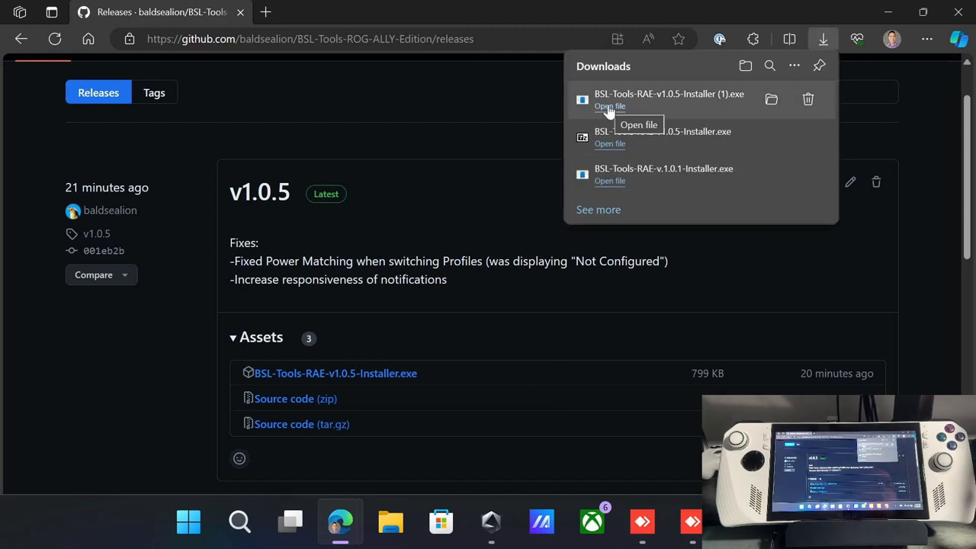
pyautogui.moveTo(472, 330)
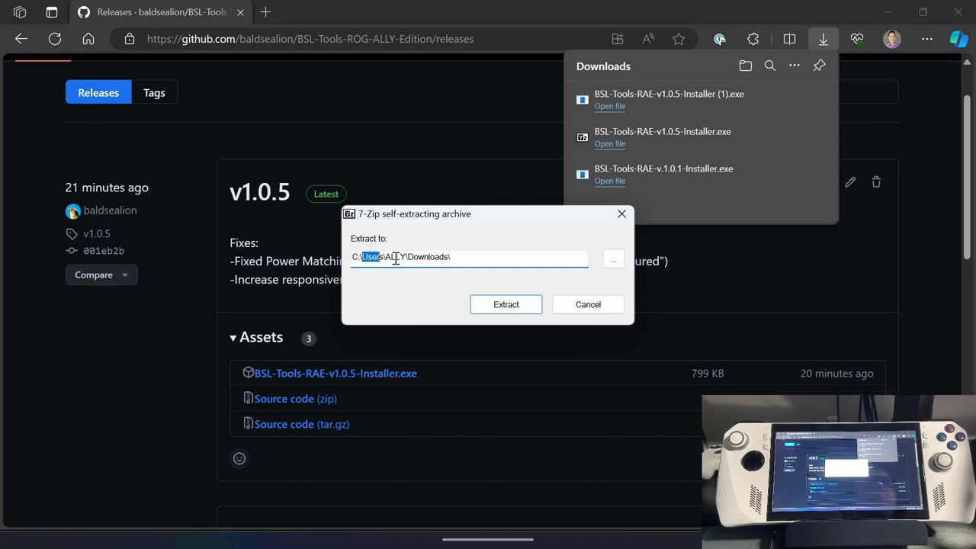
# Step: Change the 7-Zip extraction path from Downloads to C:\BSL-Tools
pyautogui.write('C:\\B')
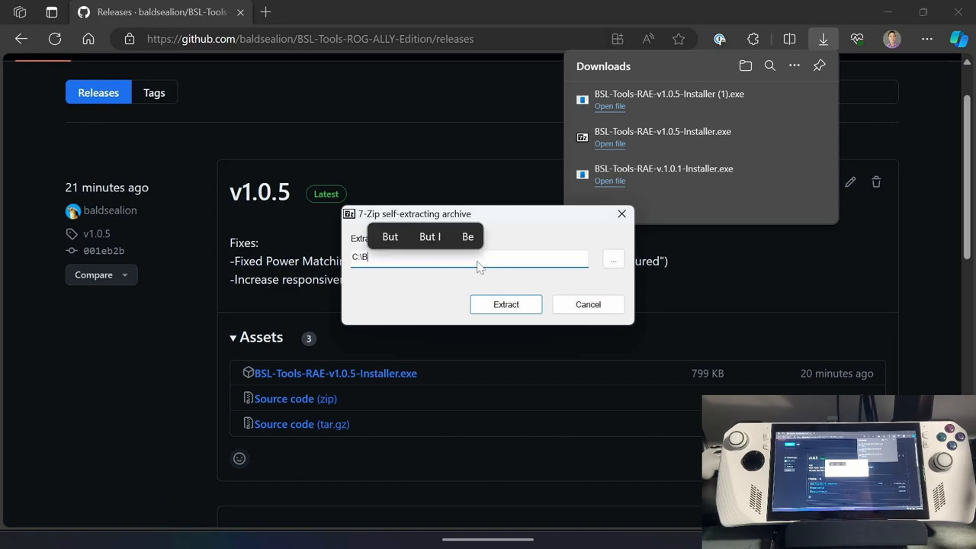
pyautogui.write('SL')
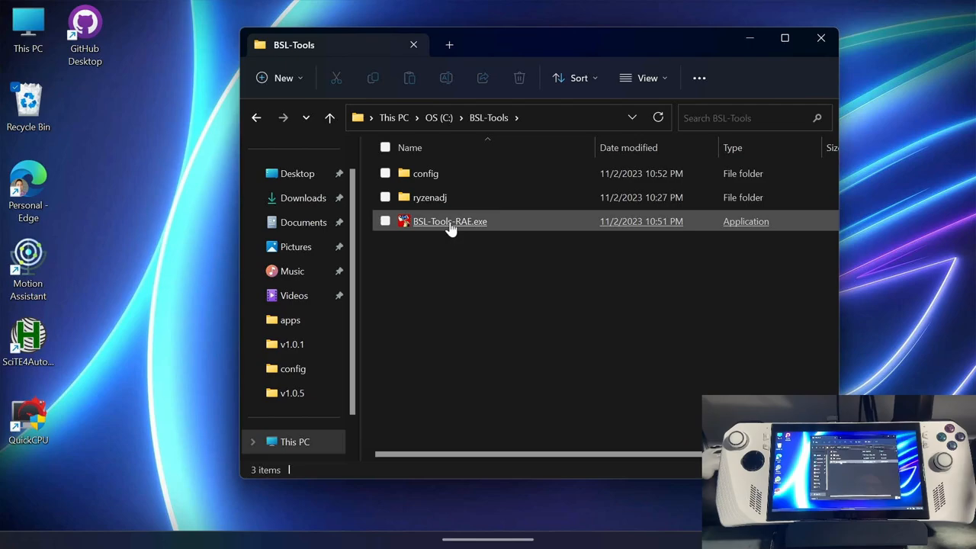
# Step: Review BSL-Tools-RAE.exe's all-users compatibility settings and close Properties without changes
pyautogui.rightClick(449, 221)
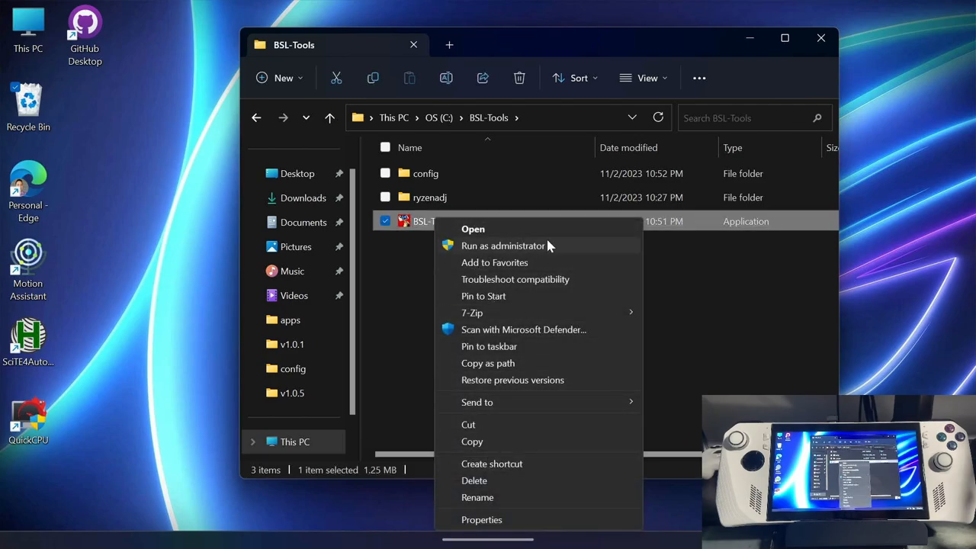
pyautogui.click(481, 519)
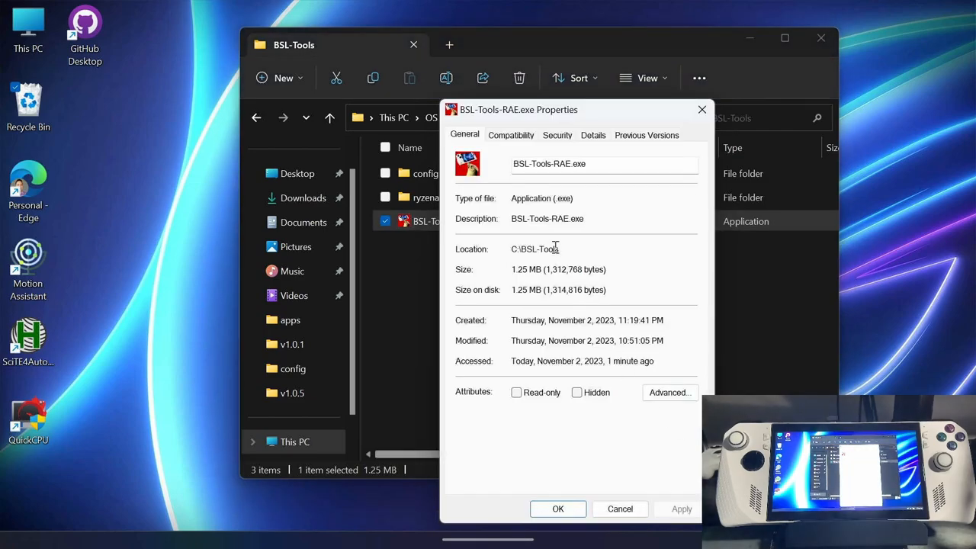
pyautogui.click(511, 135)
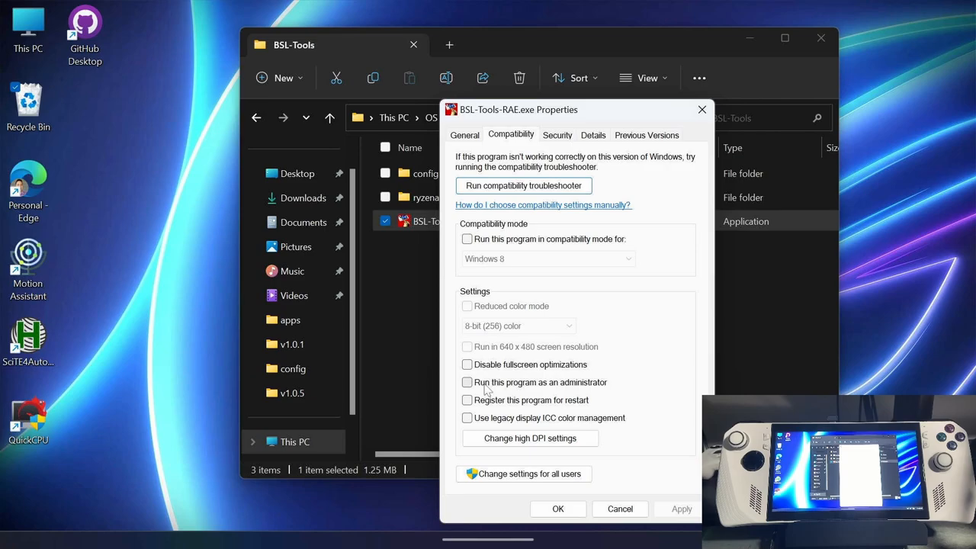
pyautogui.click(523, 474)
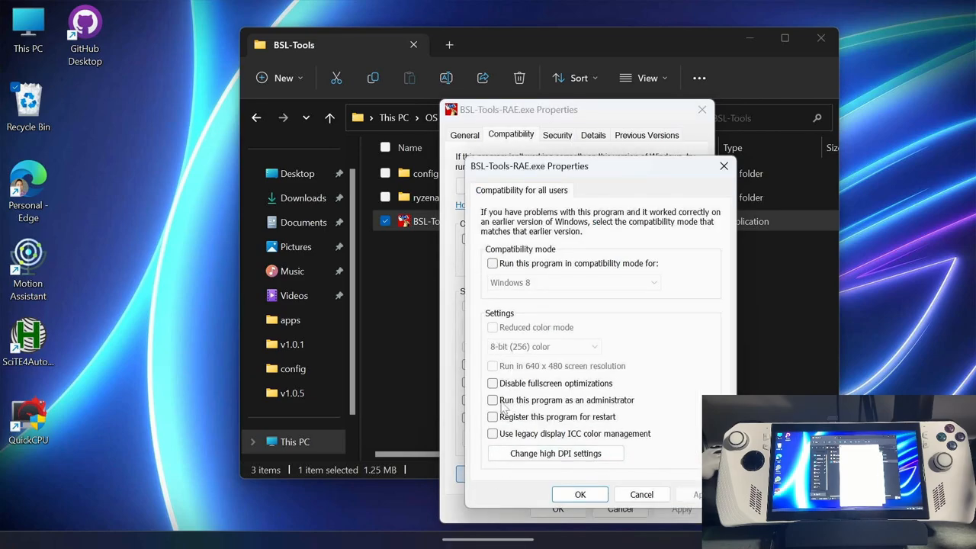
pyautogui.click(723, 165)
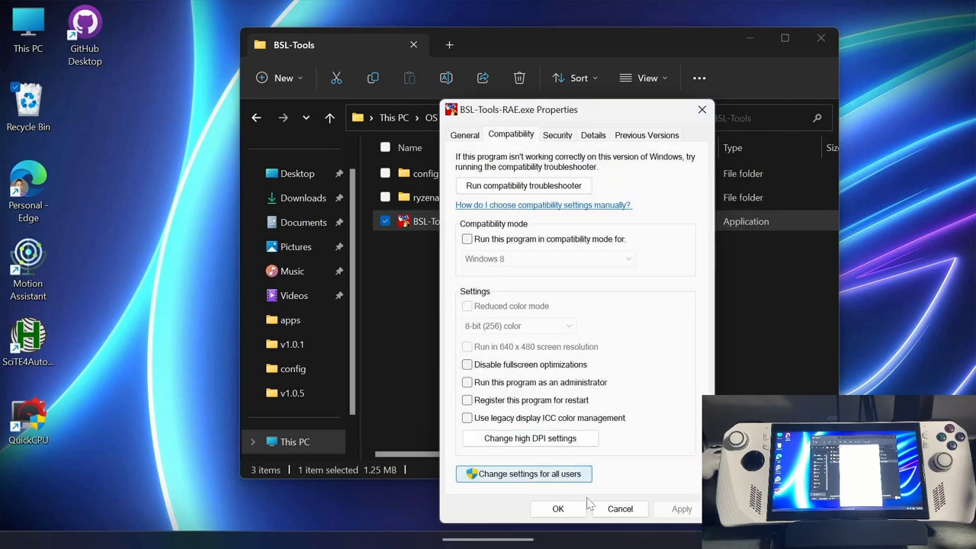
pyautogui.click(619, 509)
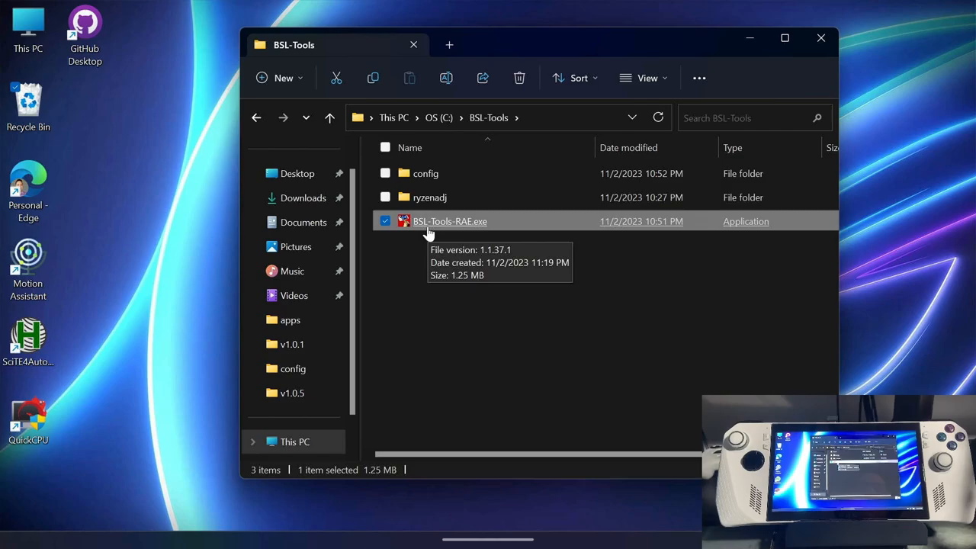
# Step: Launch BSL-Tools-RAE.exe, accept the disclaimer and dismiss the welcome message
pyautogui.doubleClick(449, 221)
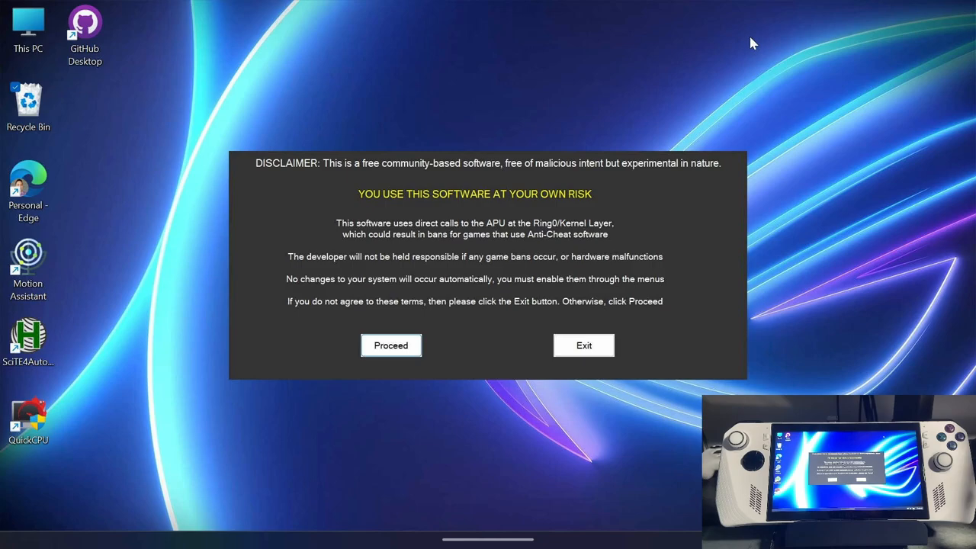
pyautogui.moveTo(602, 21)
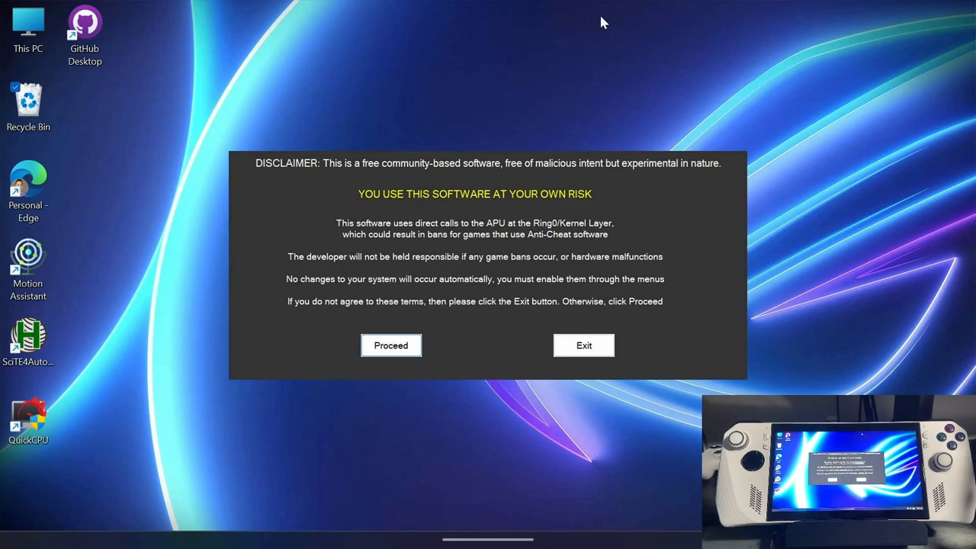
pyautogui.moveTo(599, 347)
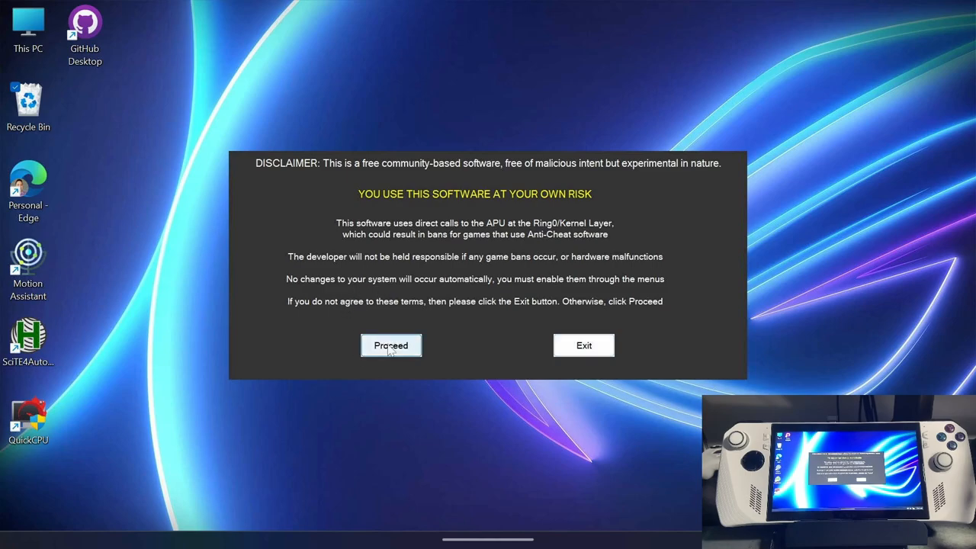
pyautogui.moveTo(385, 360)
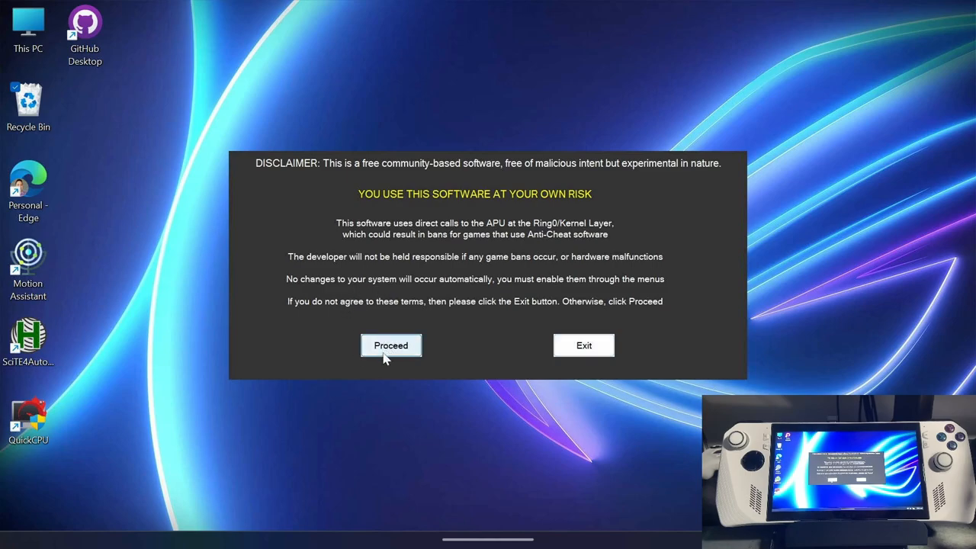
pyautogui.click(391, 345)
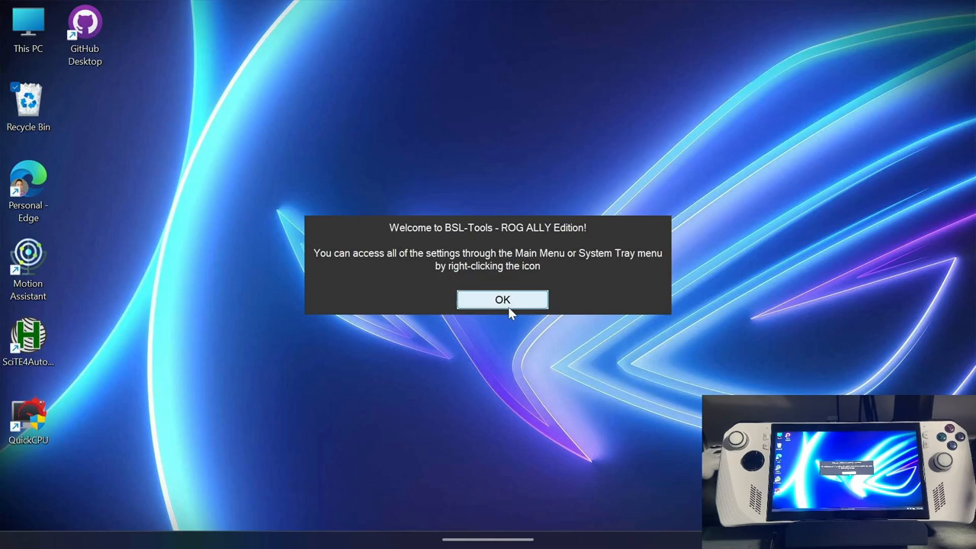
pyautogui.moveTo(550, 265)
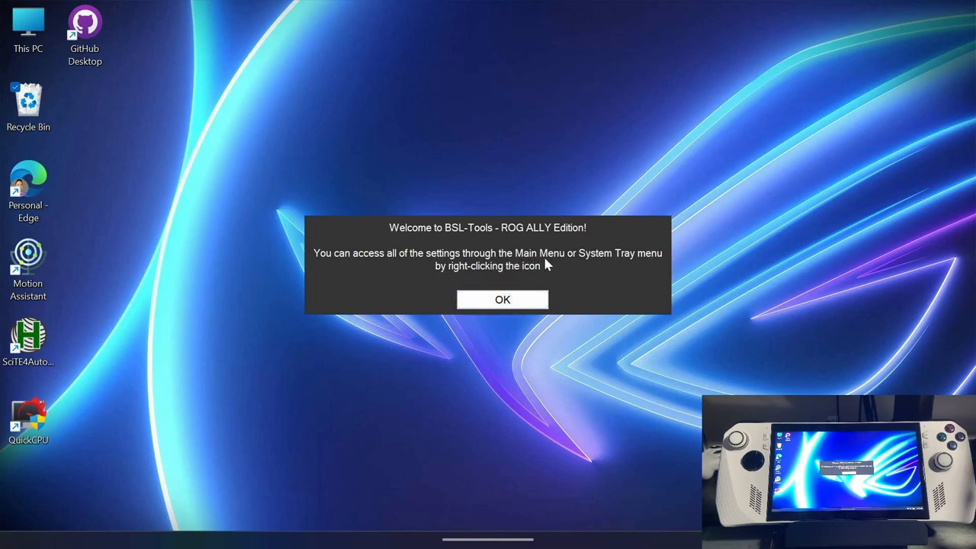
pyautogui.moveTo(623, 259)
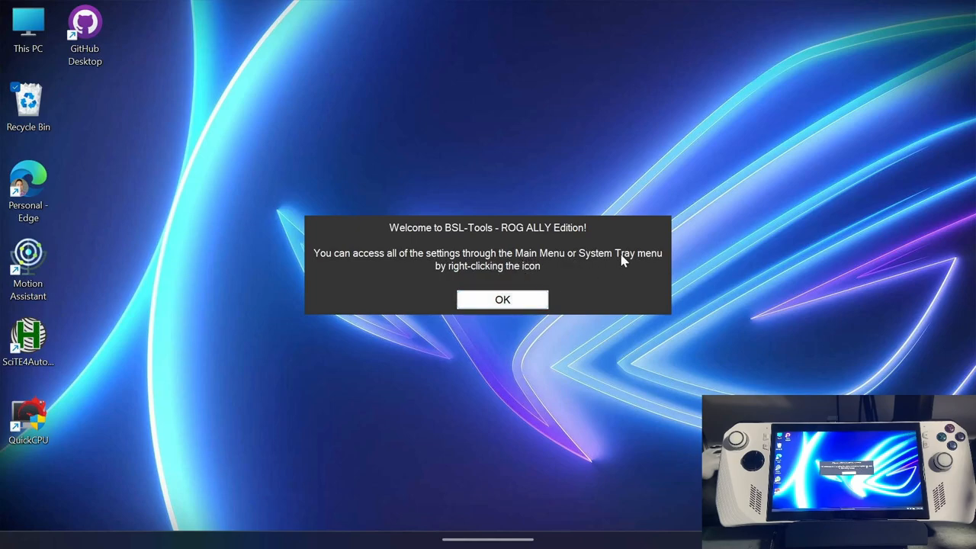
pyautogui.click(501, 298)
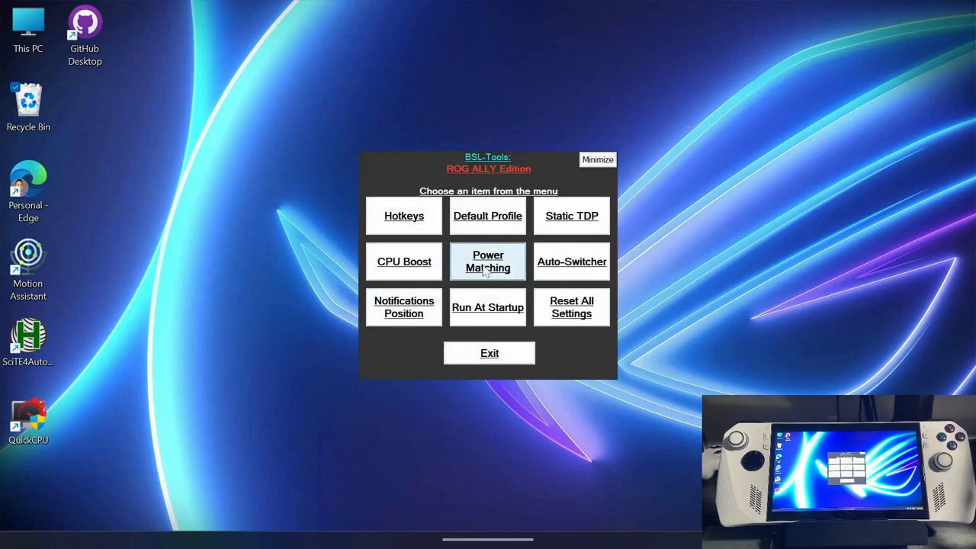
pyautogui.moveTo(360, 207)
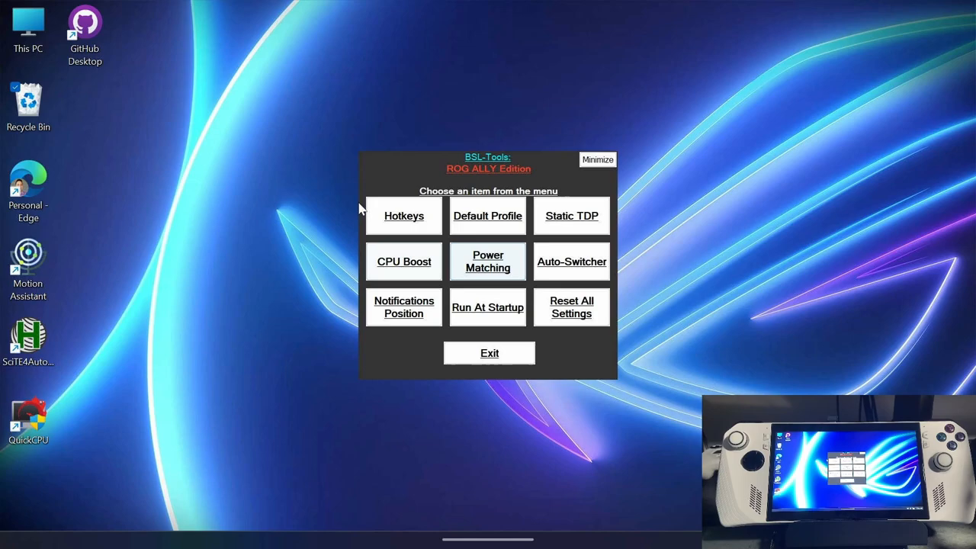
pyautogui.moveTo(403, 221)
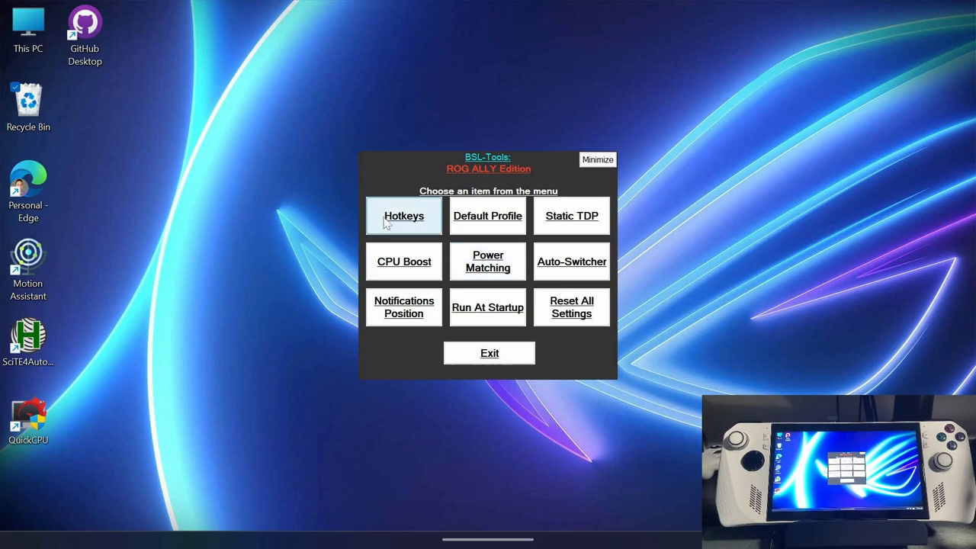
pyautogui.moveTo(603, 200)
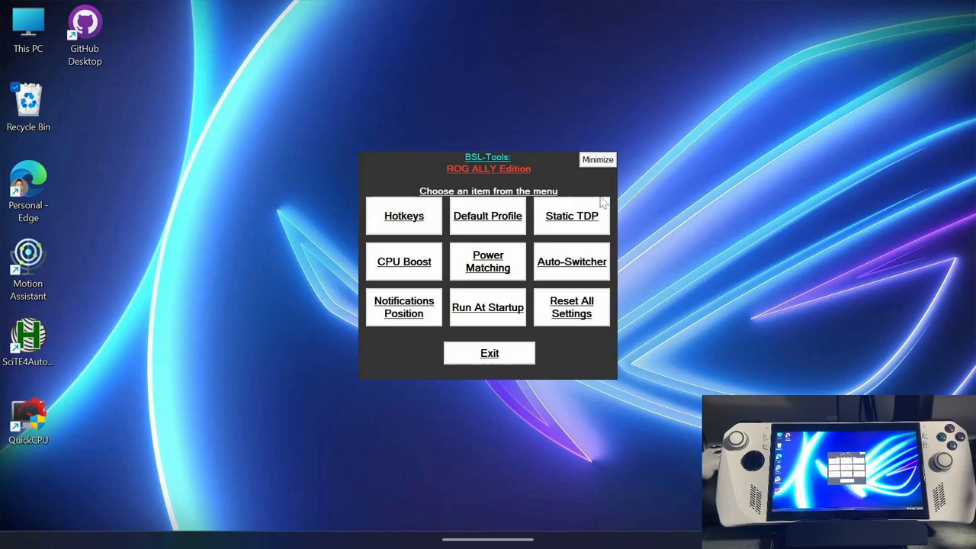
pyautogui.moveTo(574, 223)
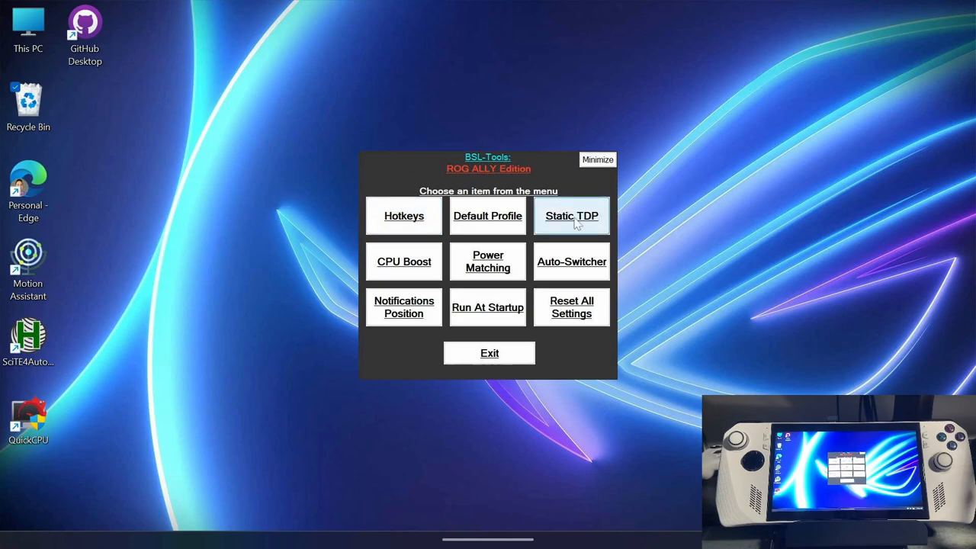
pyautogui.moveTo(344, 263)
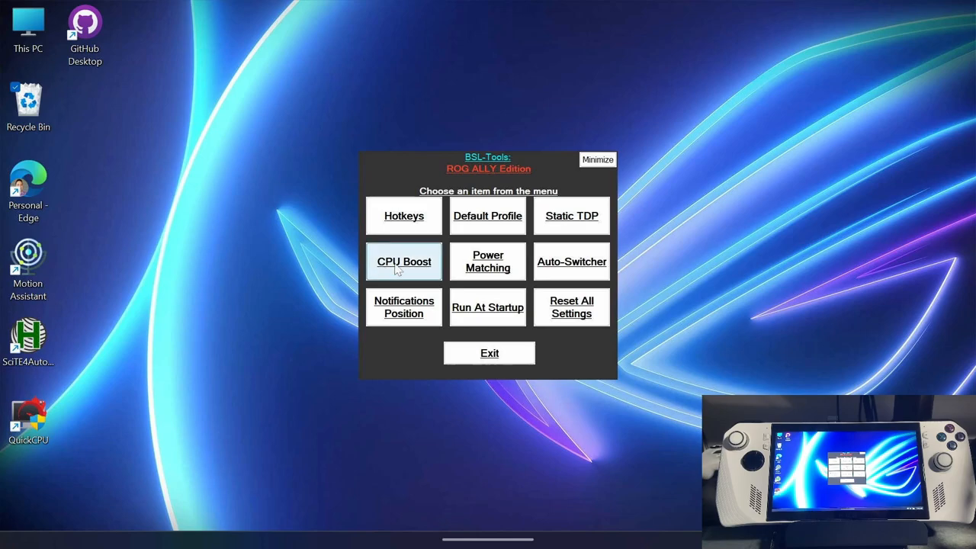
pyautogui.moveTo(477, 265)
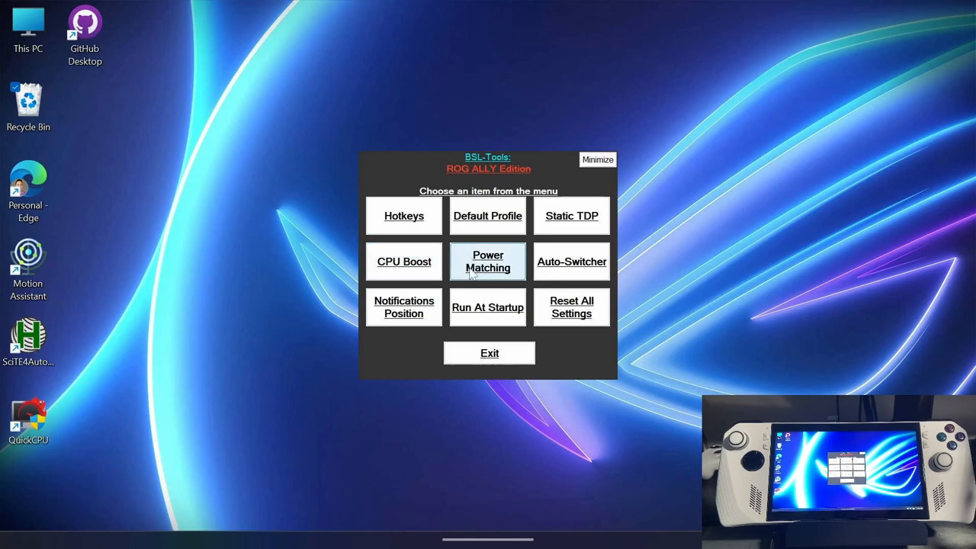
pyautogui.moveTo(488, 264)
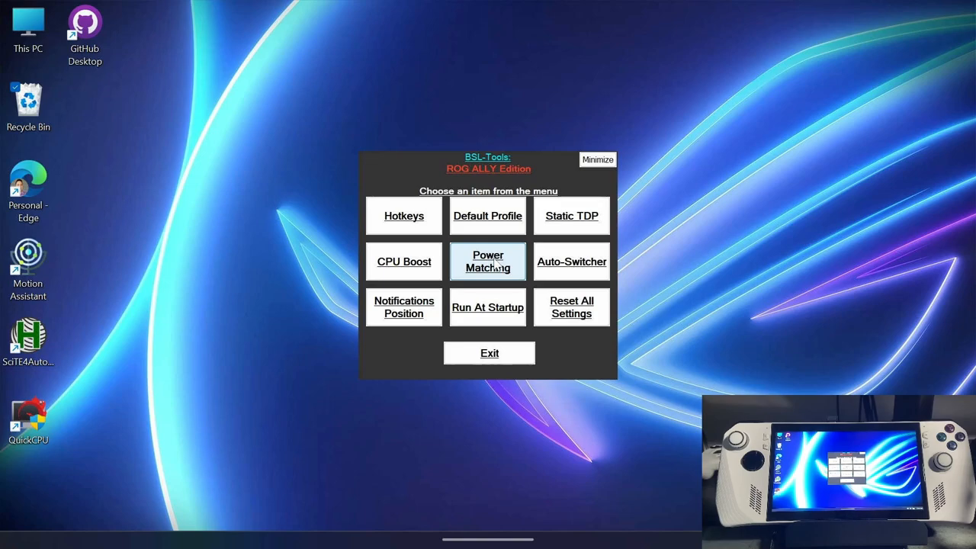
pyautogui.moveTo(385, 192)
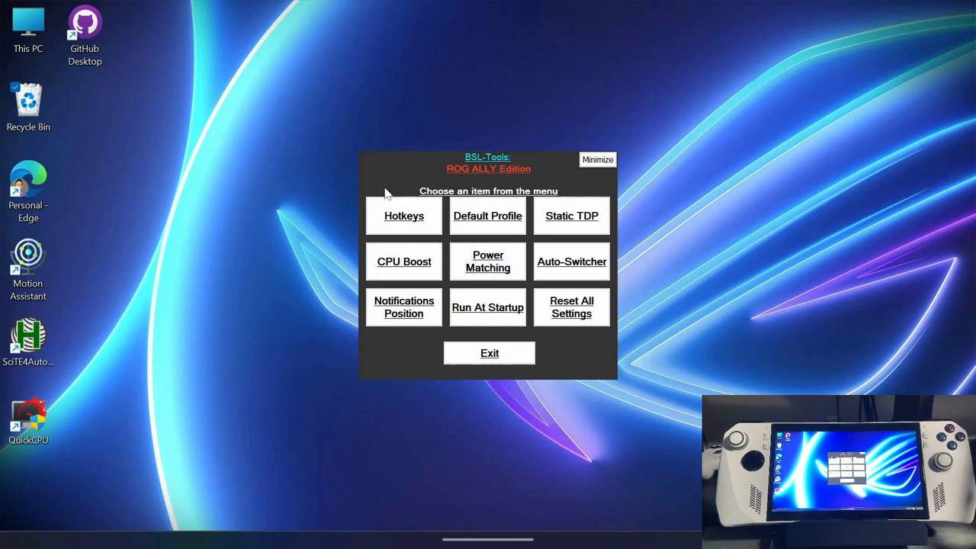
# Step: Start the Hotkeys configuration from the BSL-Tools main menu
pyautogui.click(404, 216)
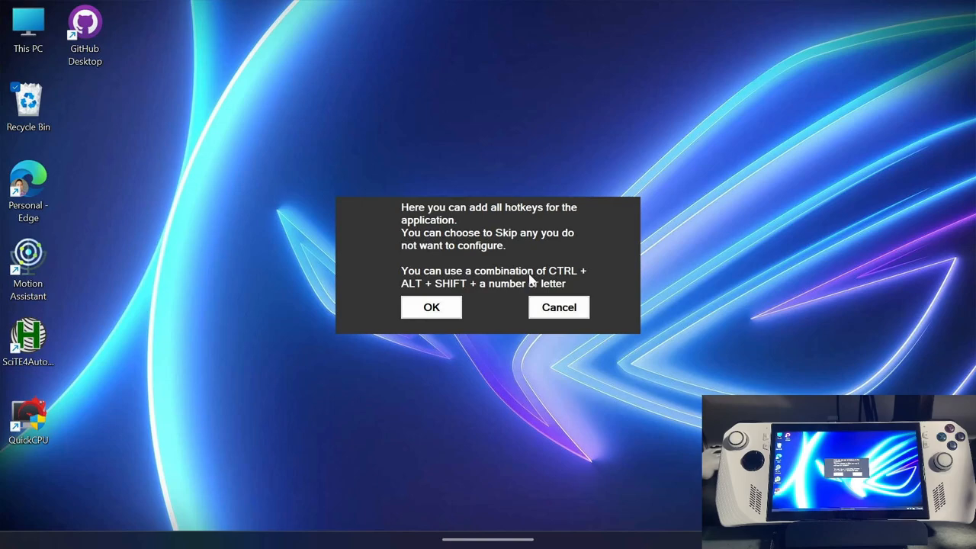
pyautogui.moveTo(432, 295)
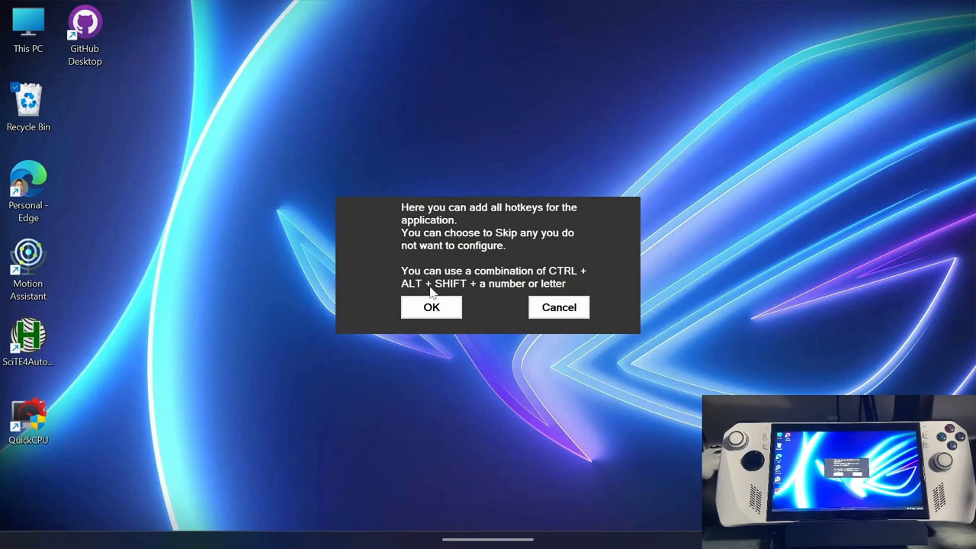
pyautogui.moveTo(398, 327)
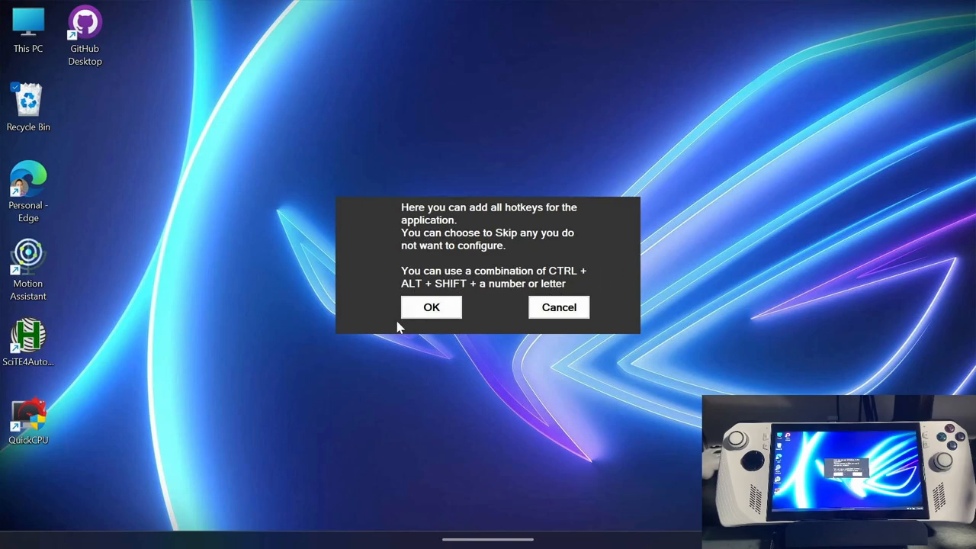
# Step: Assign Alt+Shift hotkeys to CPU Boost, Power Matching, profile toggle (5) and TDP increase (2)
pyautogui.click(431, 308)
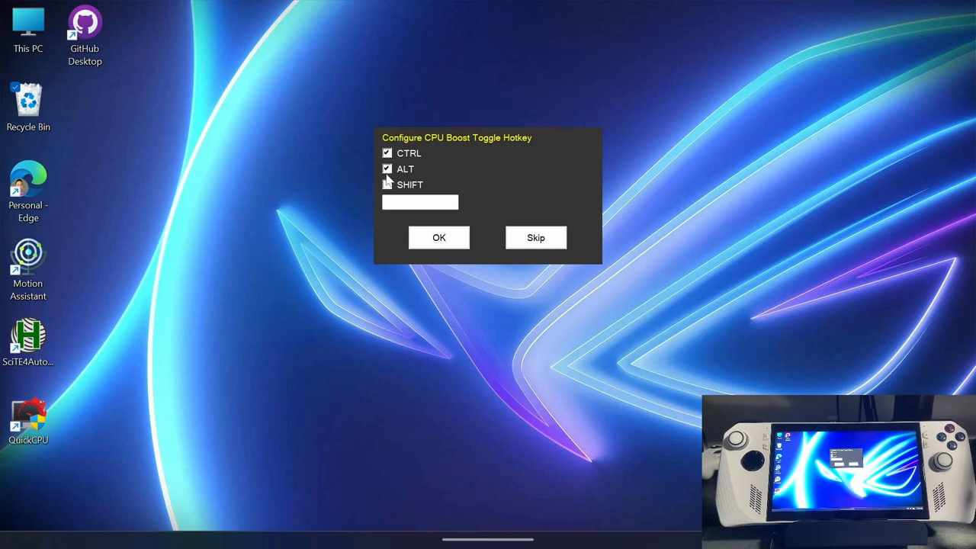
pyautogui.click(386, 185)
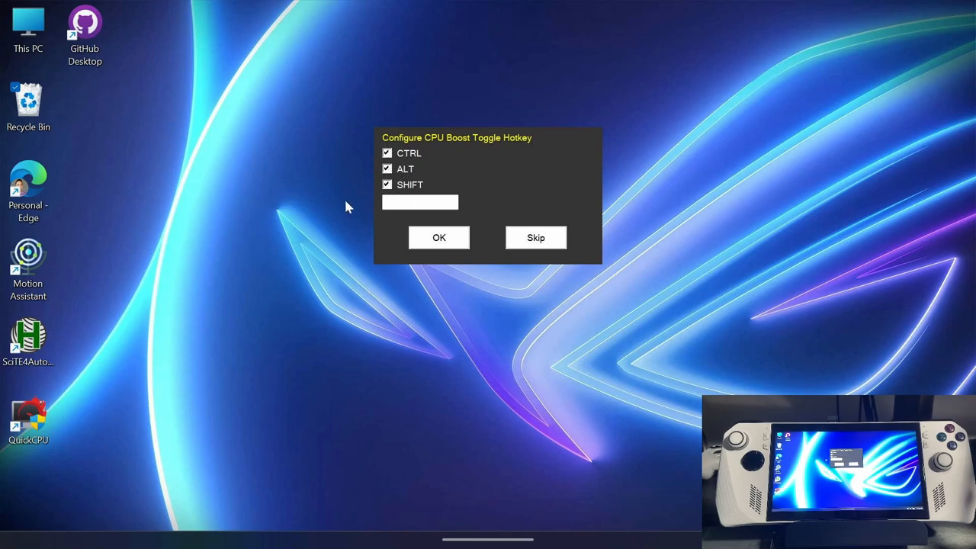
pyautogui.click(386, 153)
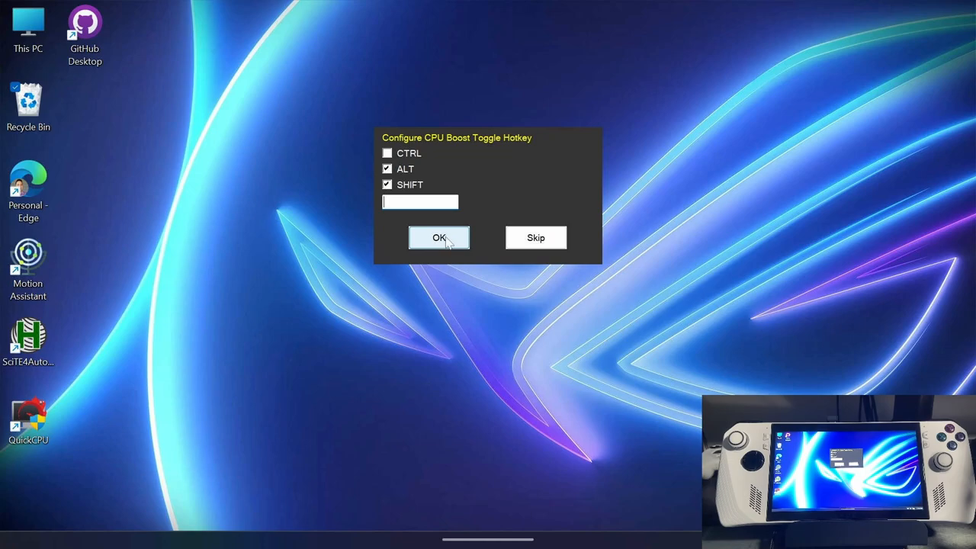
pyautogui.click(438, 237)
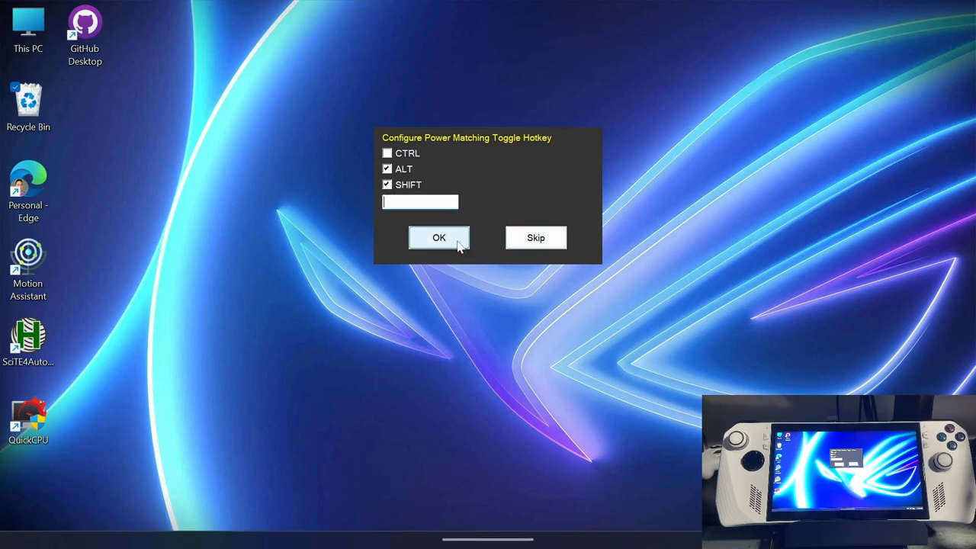
pyautogui.click(438, 237)
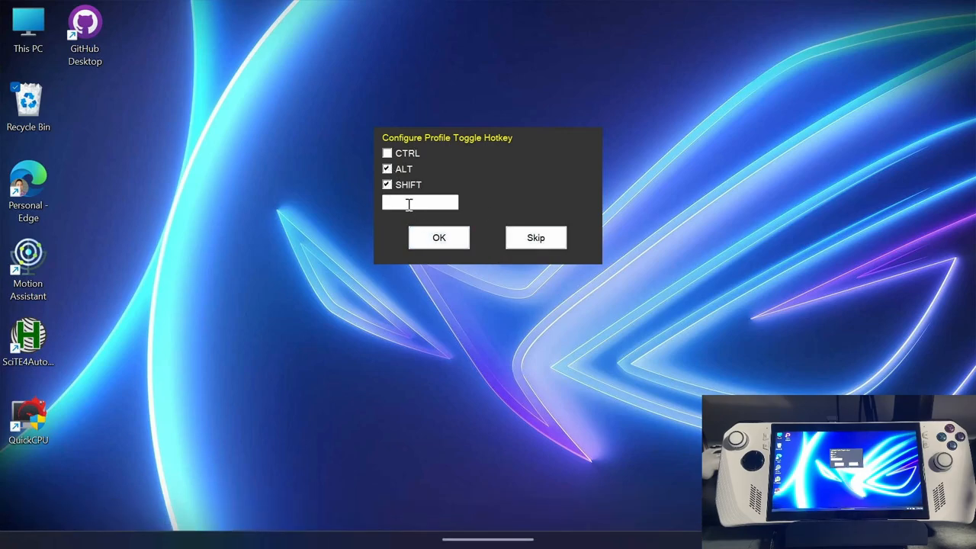
pyautogui.write('5')
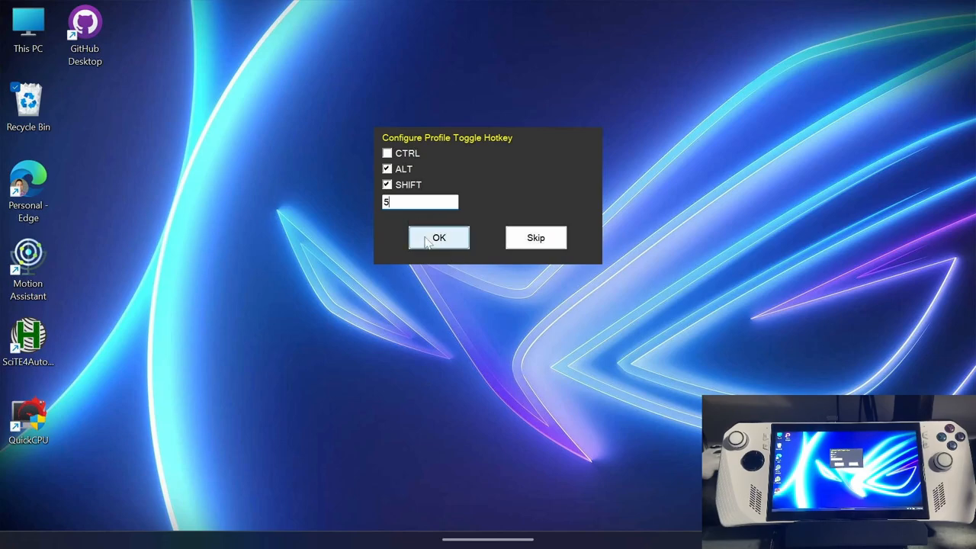
pyautogui.click(438, 237)
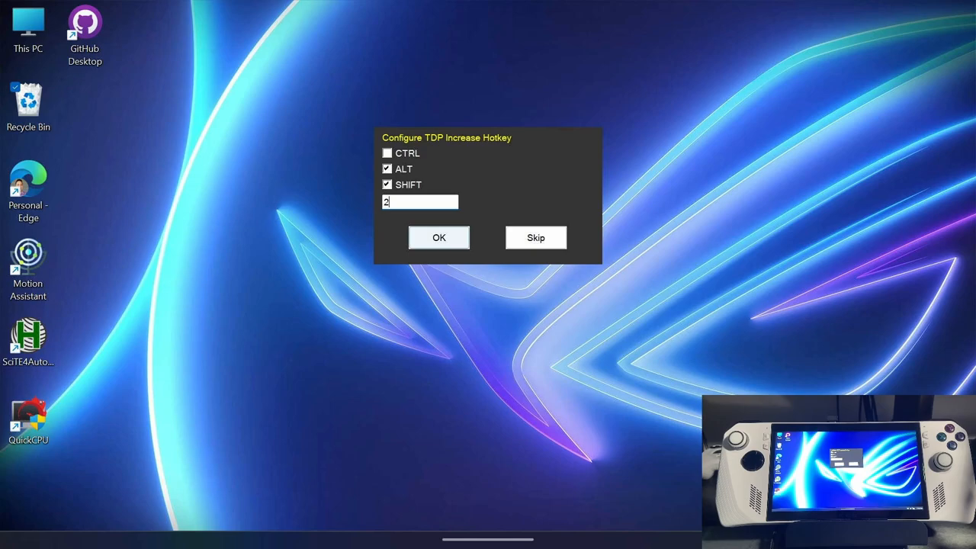
pyautogui.click(438, 237)
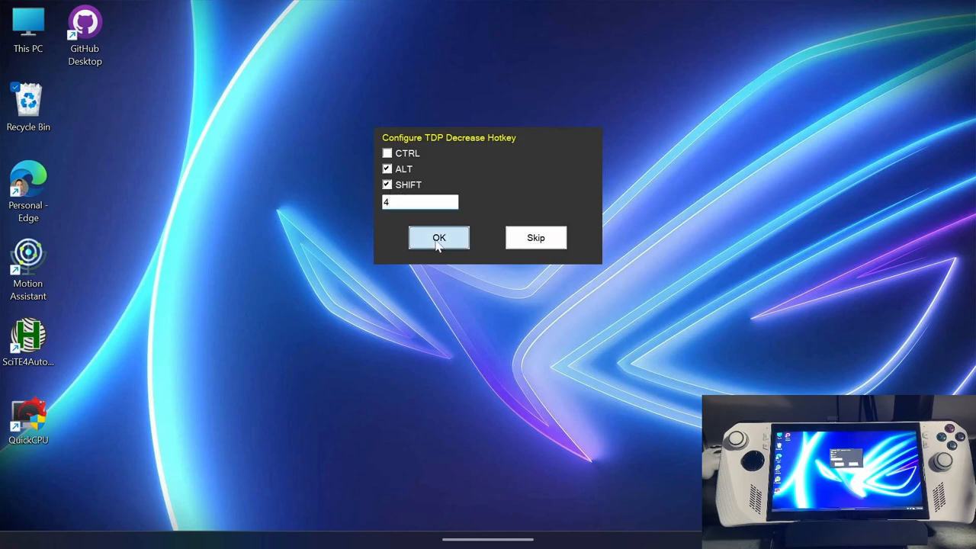
# Step: Confirm Alt+Shift+4 as the TDP decrease hotkey and open the Power Matching setting
pyautogui.click(440, 237)
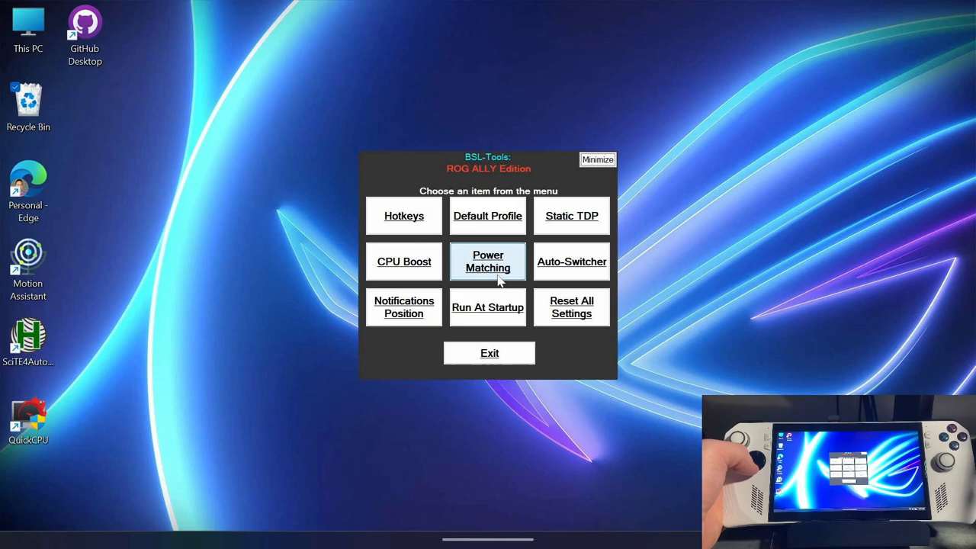
pyautogui.click(487, 262)
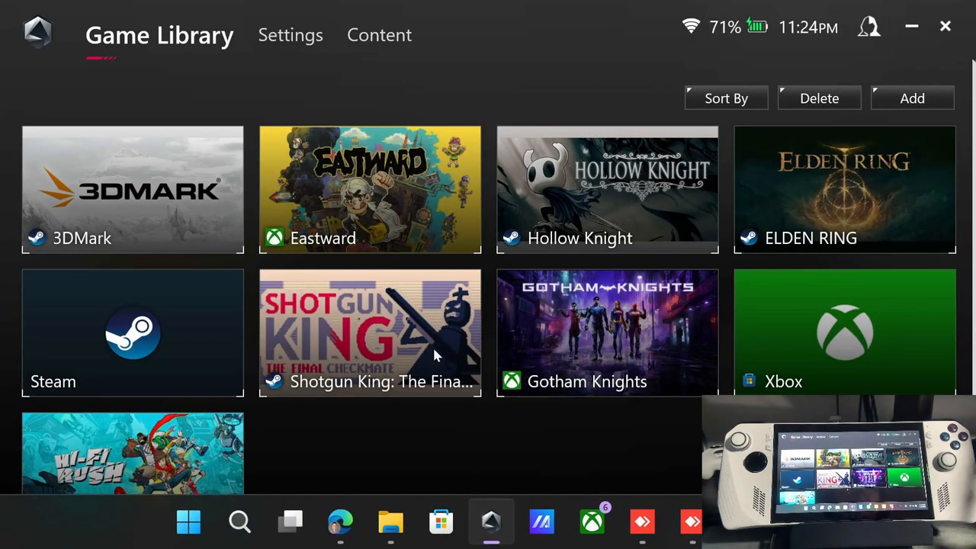
# Step: Open Armoury Crate's Control Mode and configure Desktop Mode button mapping
pyautogui.click(290, 35)
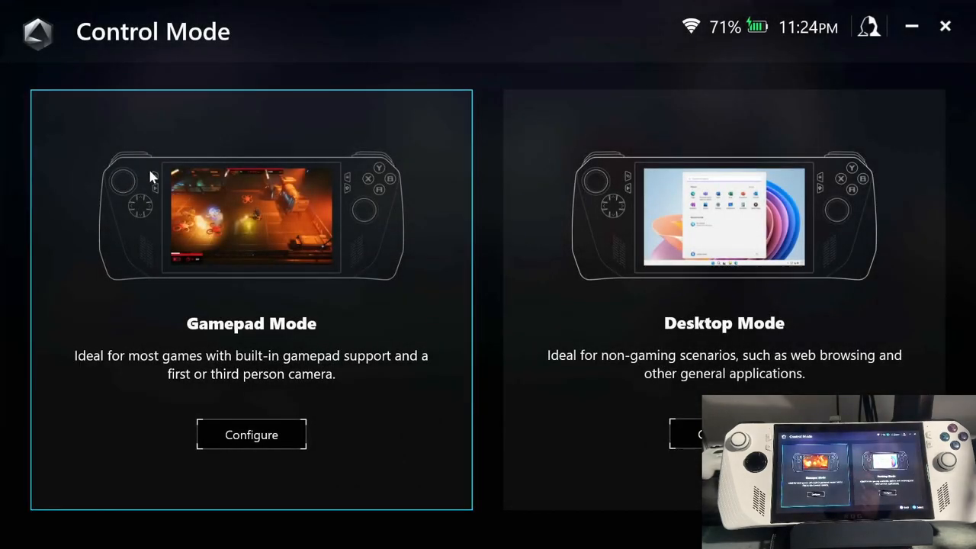
pyautogui.moveTo(411, 353)
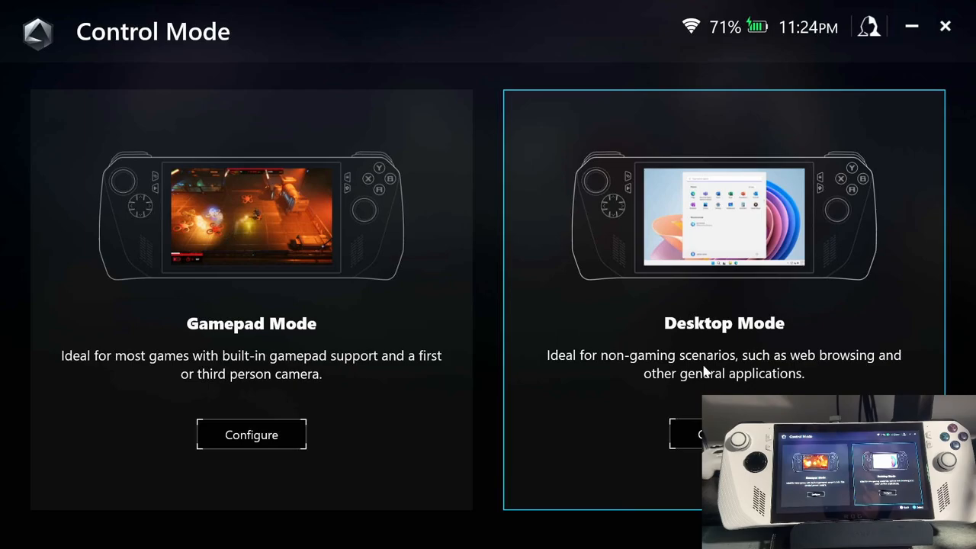
pyautogui.click(704, 432)
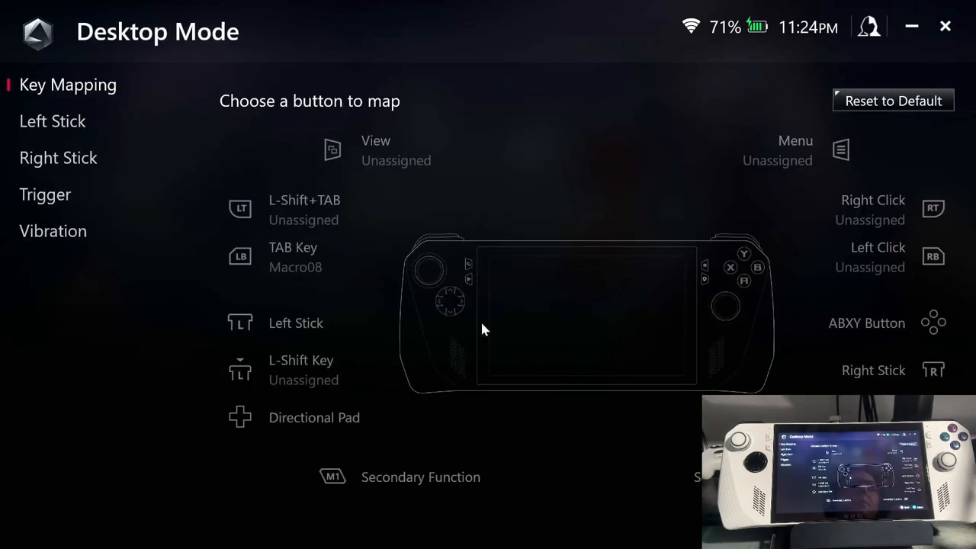
pyautogui.moveTo(433, 257)
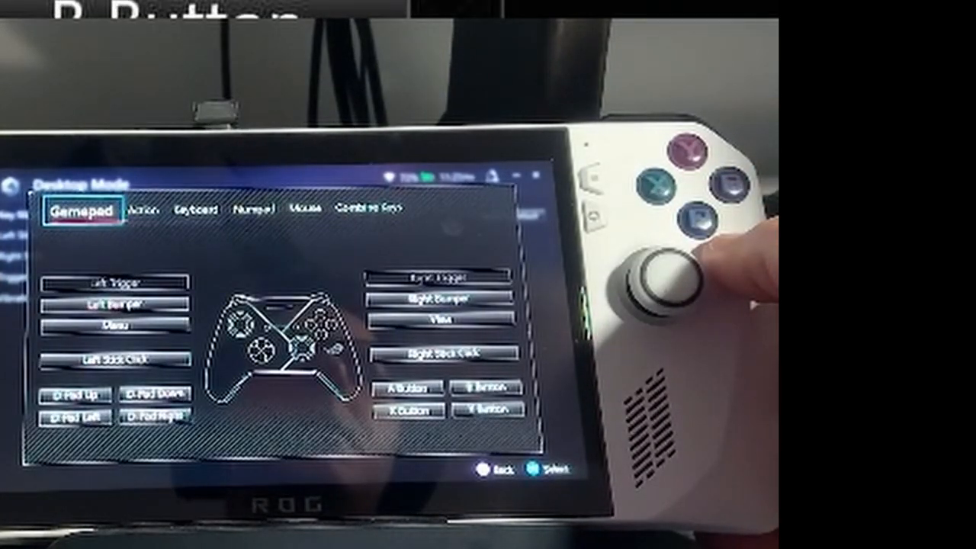
# Step: Map a device button to an L-Shift+L-Alt keyboard macro
pyautogui.click(369, 211)
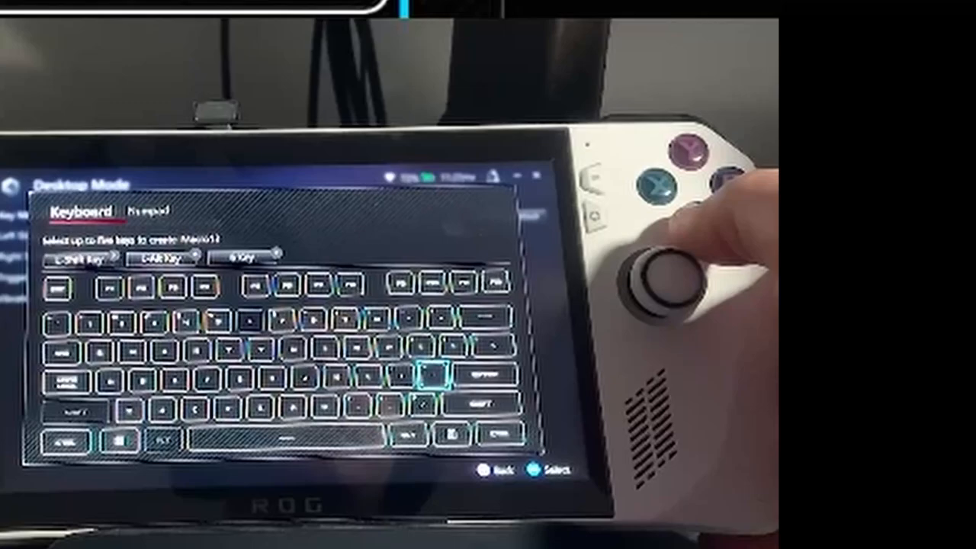
pyautogui.click(482, 389)
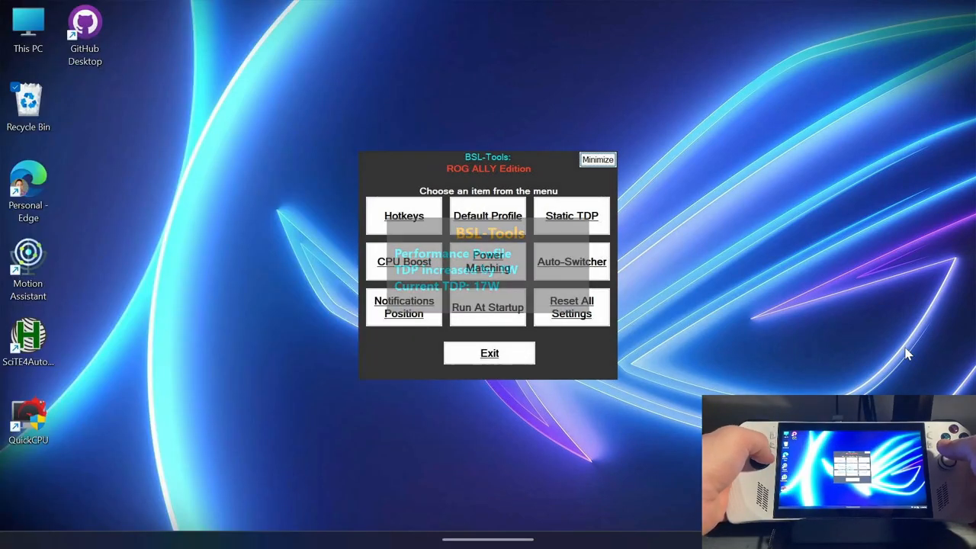
pyautogui.click(403, 261)
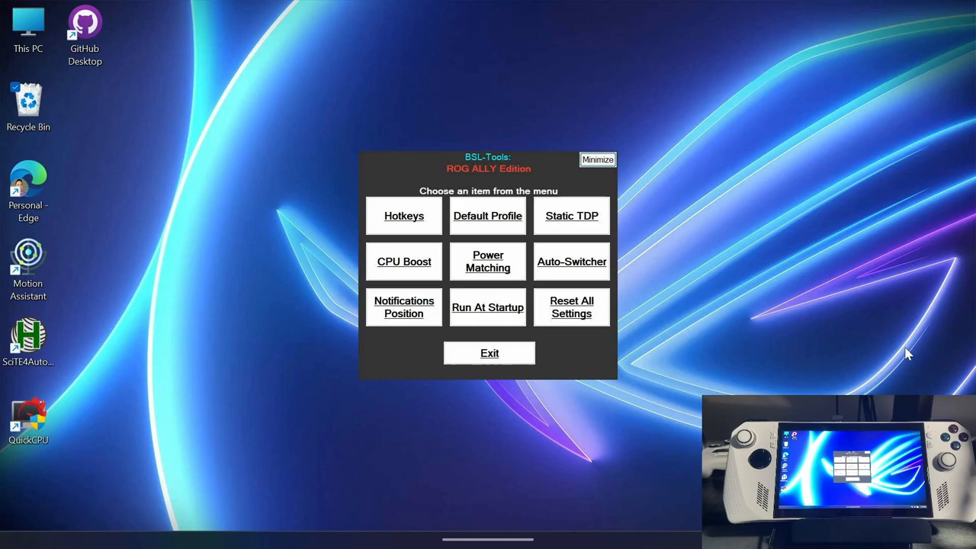
pyautogui.moveTo(332, 89)
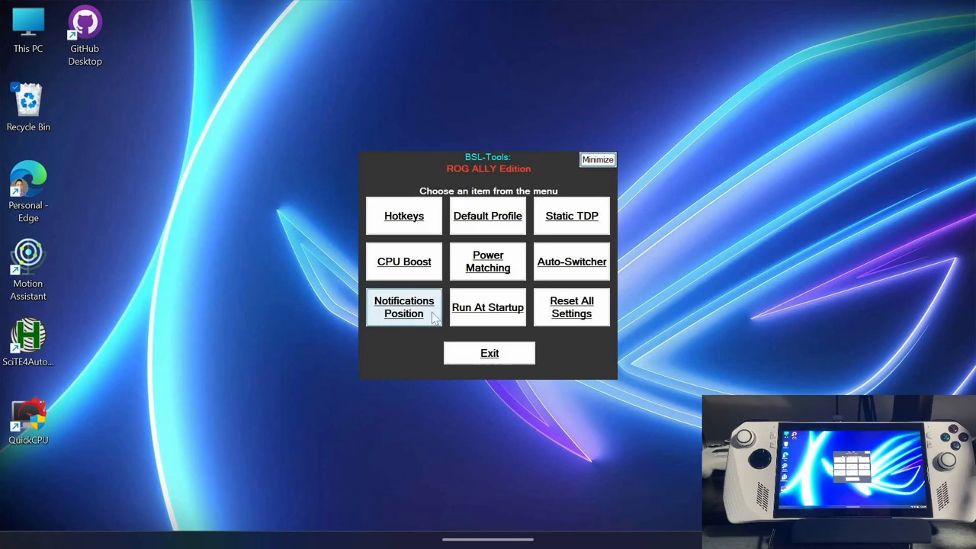
# Step: Preview test notifications at top-left, top-centre, left and another position
pyautogui.click(403, 307)
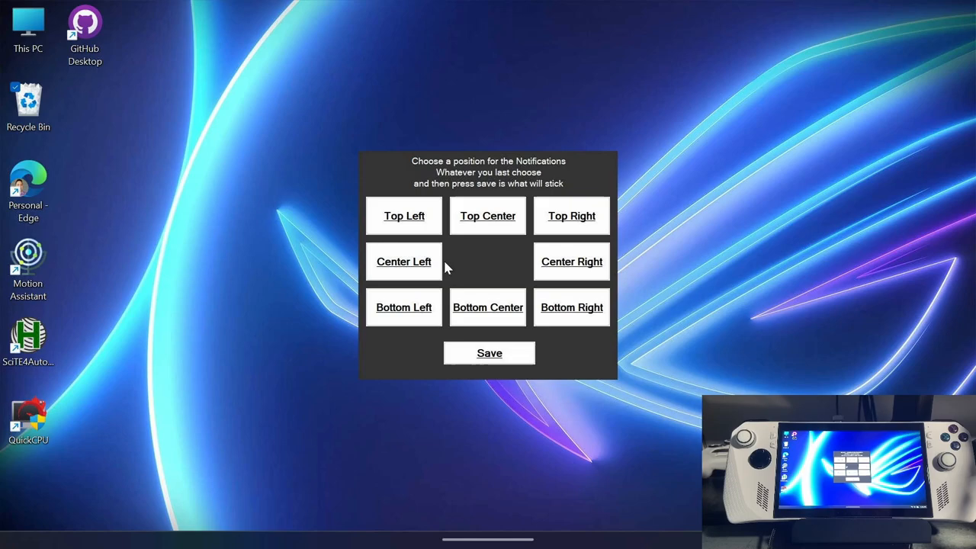
pyautogui.moveTo(471, 268)
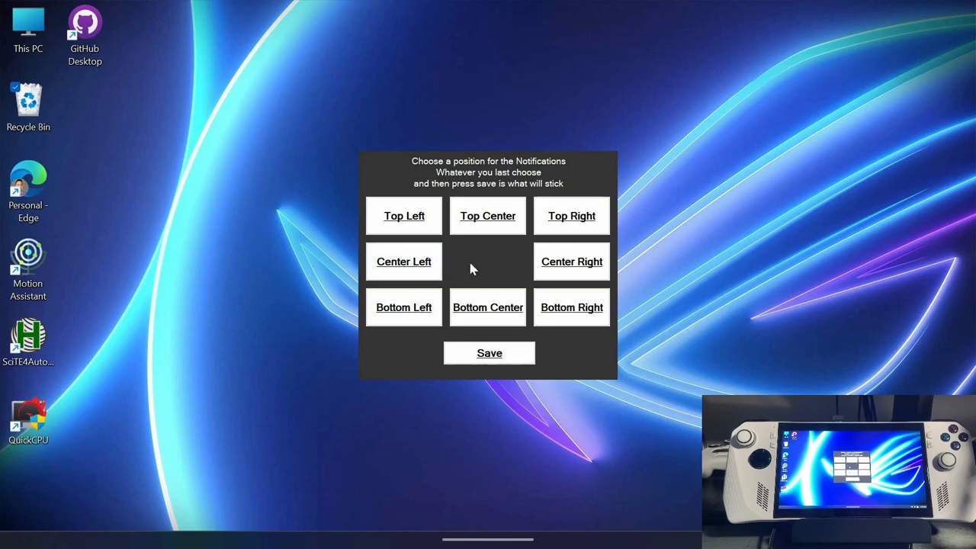
pyautogui.click(404, 215)
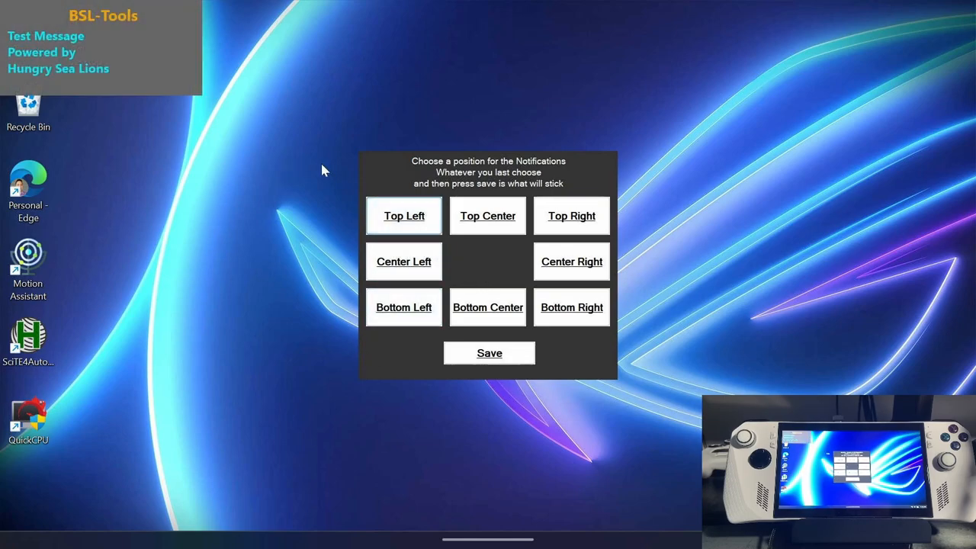
pyautogui.click(570, 216)
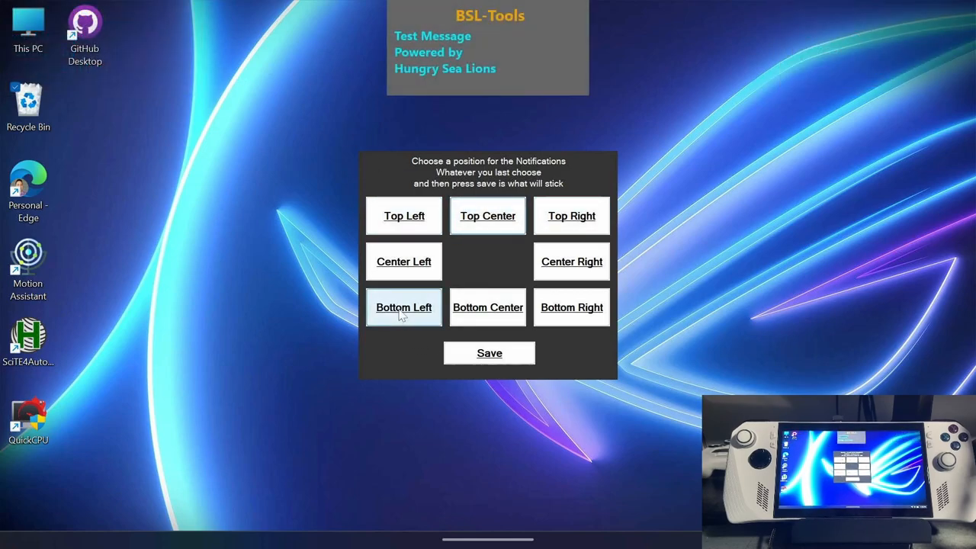
pyautogui.click(488, 307)
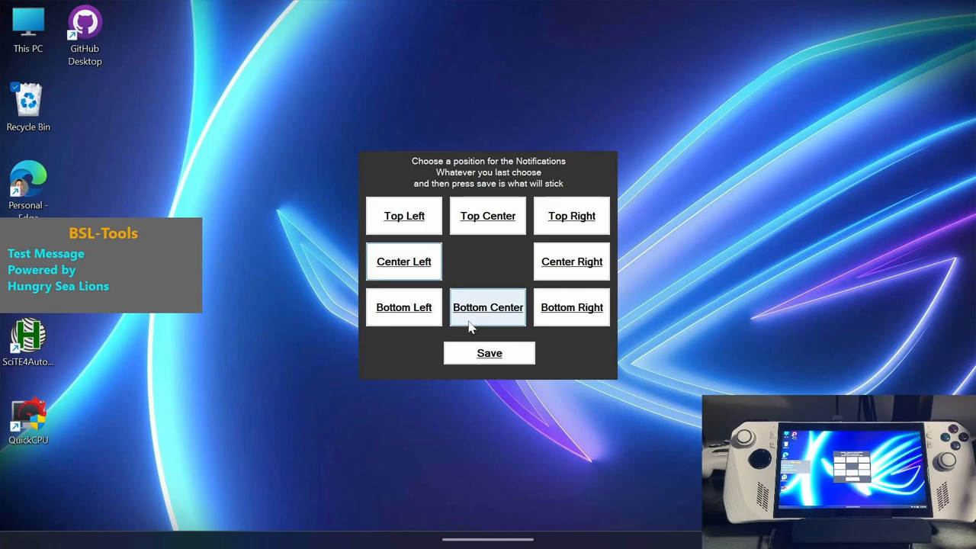
pyautogui.click(487, 215)
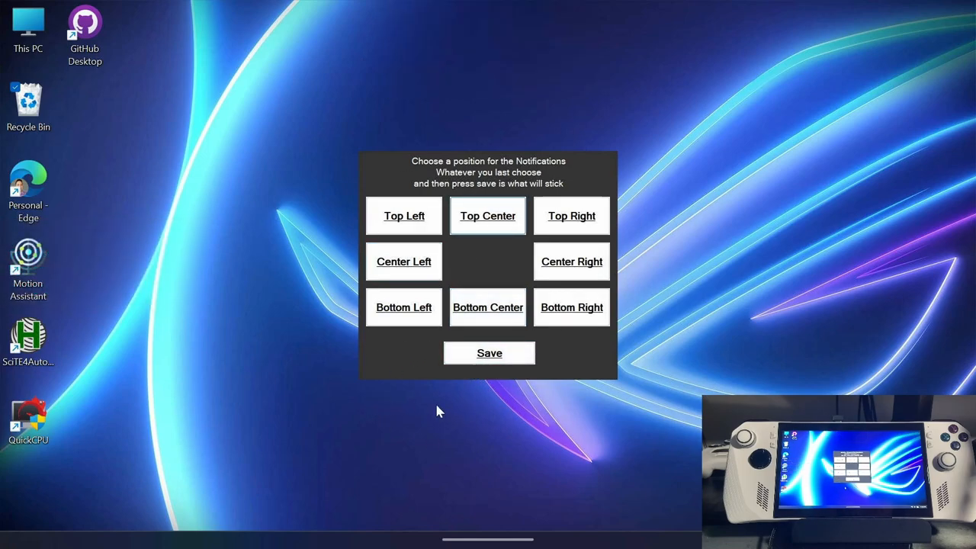
# Step: Save the chosen notification position
pyautogui.click(489, 352)
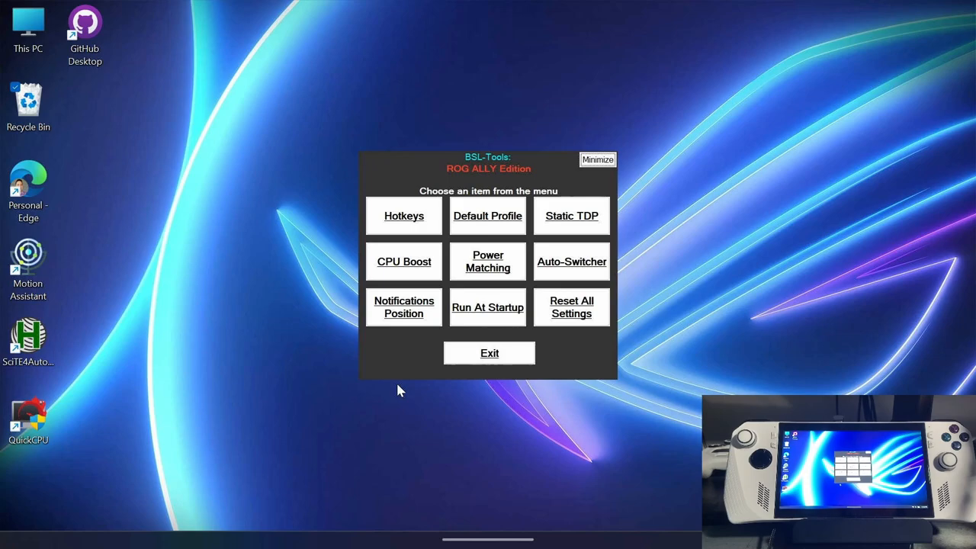
pyautogui.moveTo(403, 271)
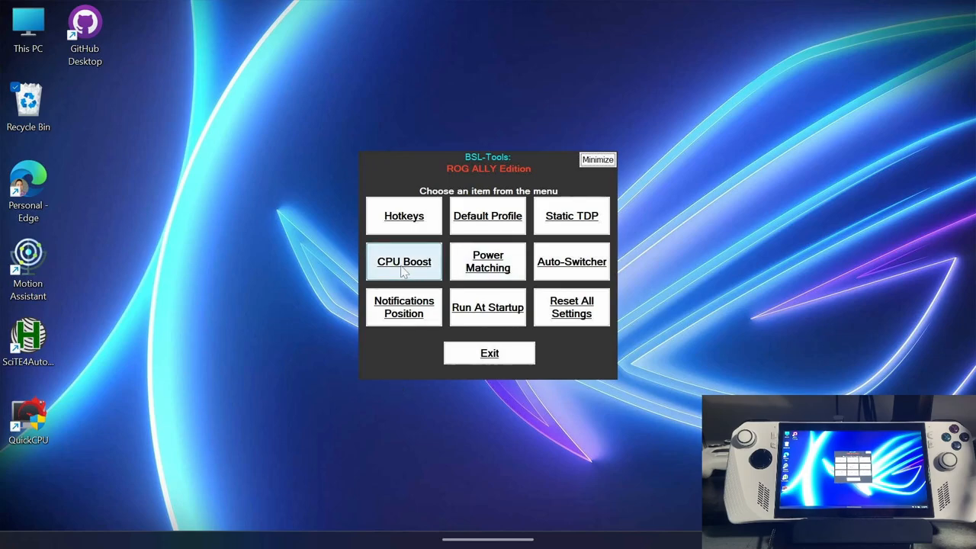
pyautogui.moveTo(454, 249)
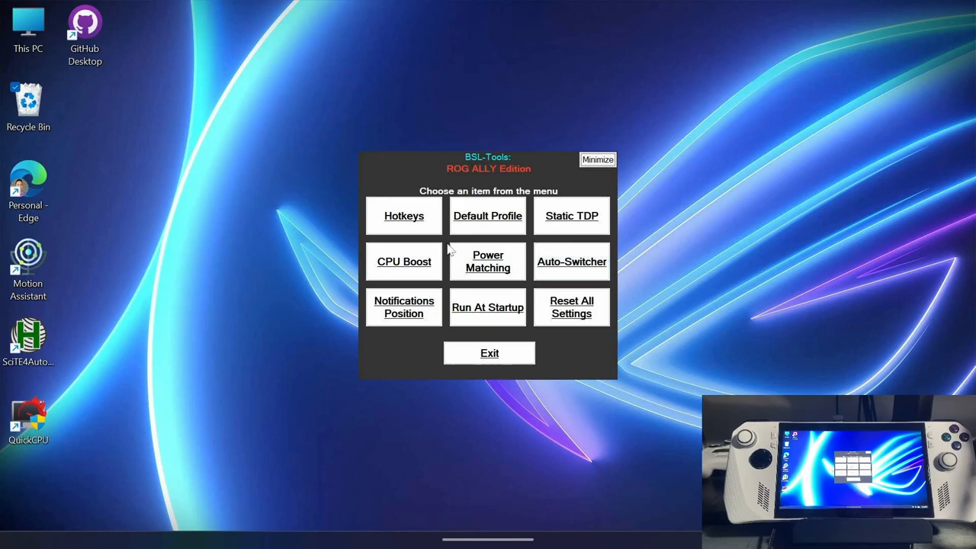
pyautogui.moveTo(500, 222)
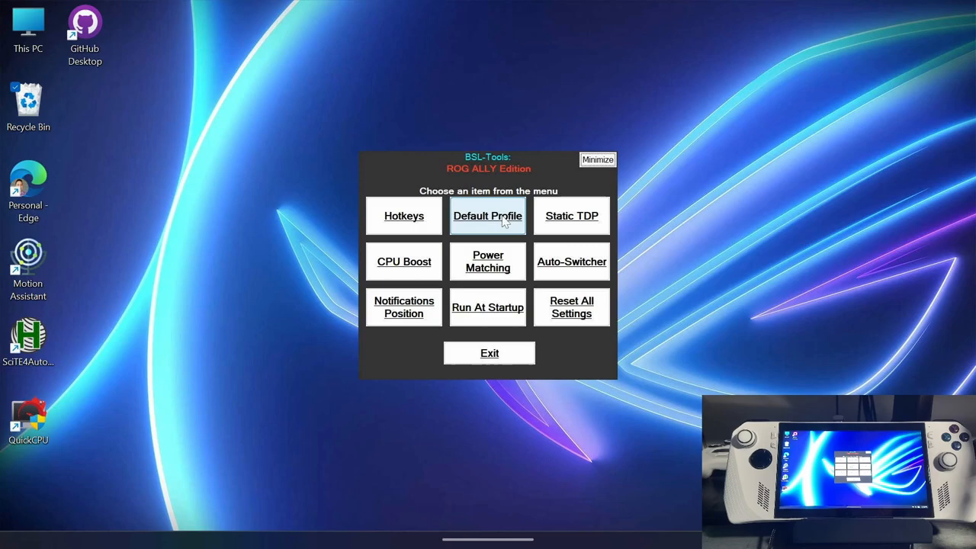
# Step: Enter 2 (Performance) as the default startup profile and confirm with OK
pyautogui.click(488, 216)
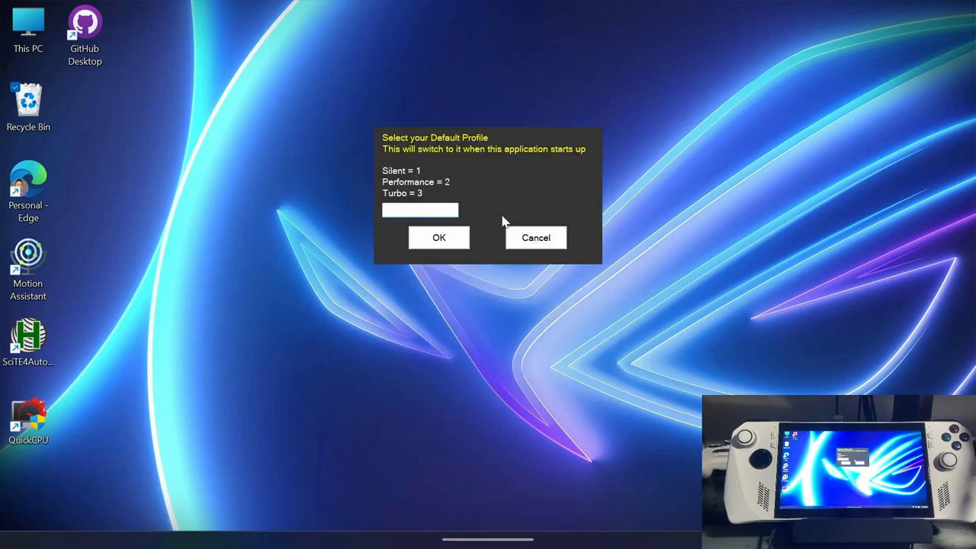
pyautogui.click(423, 210)
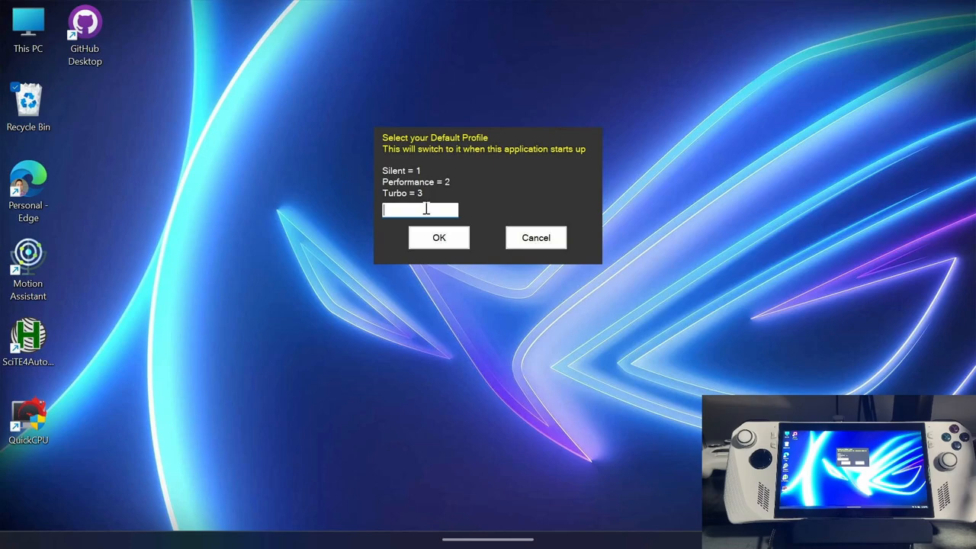
pyautogui.write('2')
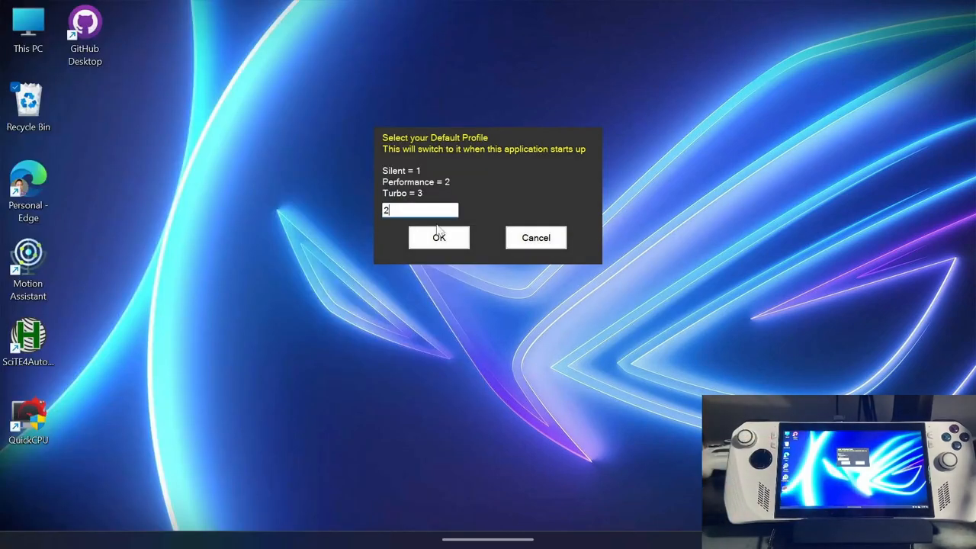
pyautogui.click(439, 237)
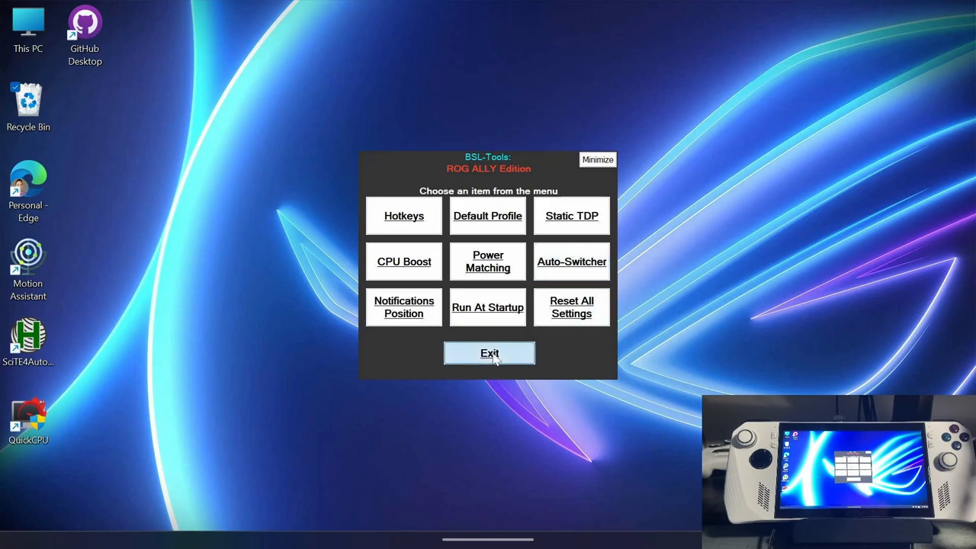
pyautogui.click(488, 353)
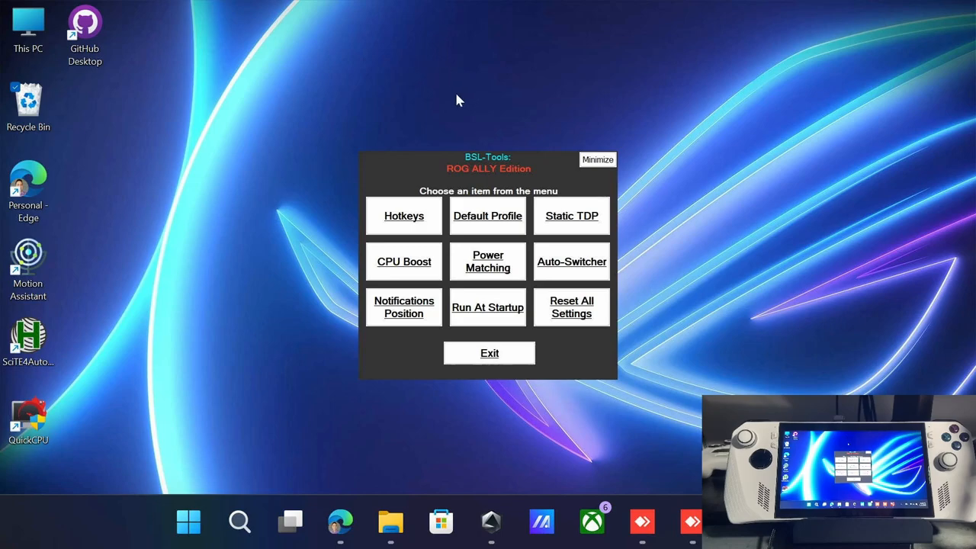
pyautogui.moveTo(482, 103)
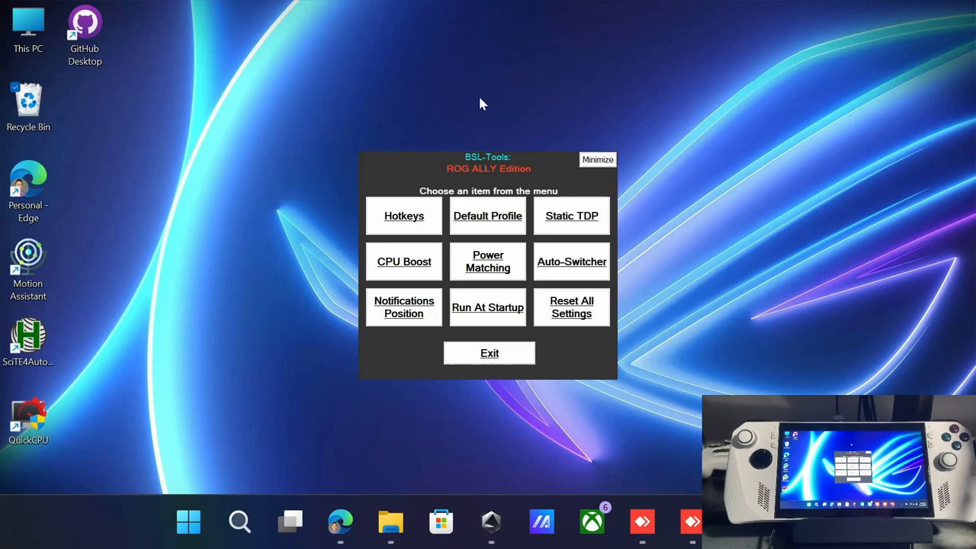
pyautogui.moveTo(526, 58)
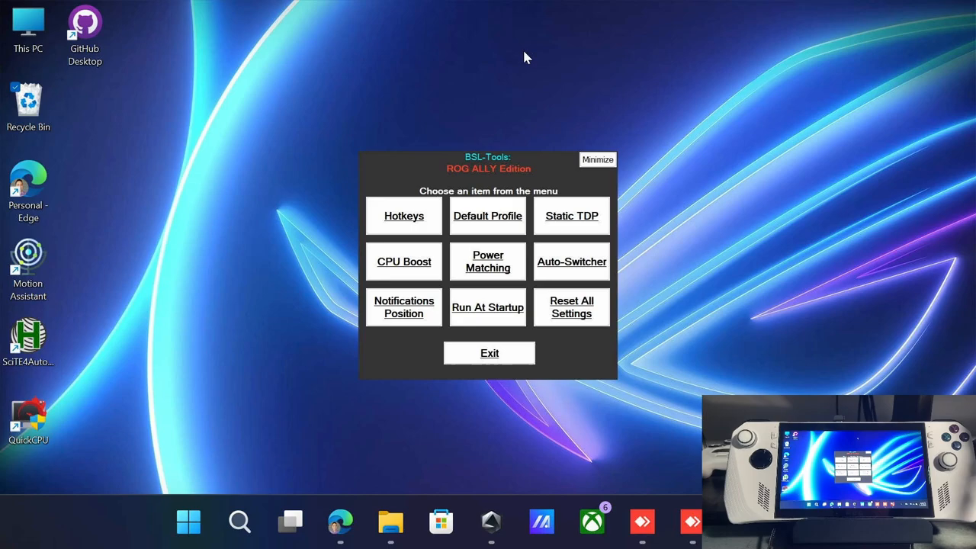
pyautogui.moveTo(581, 217)
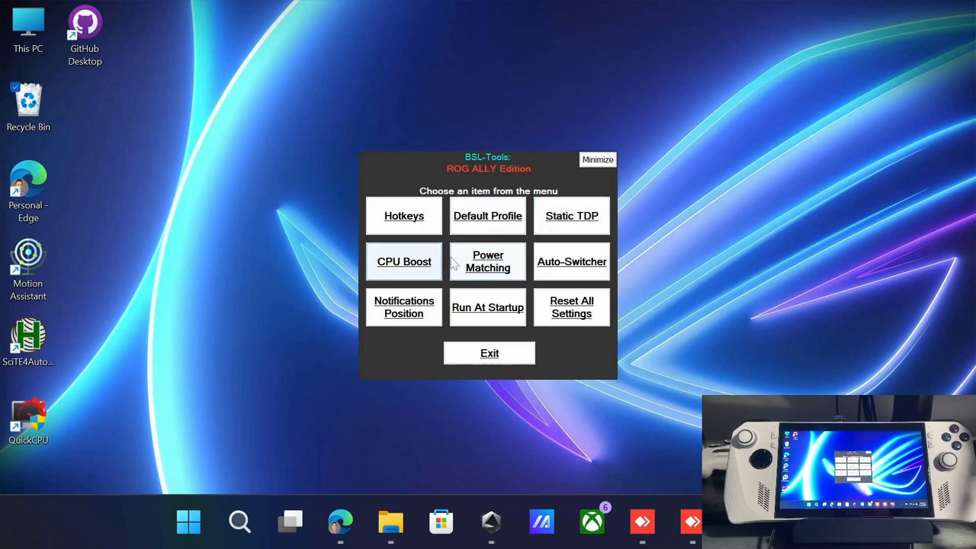
pyautogui.moveTo(578, 222)
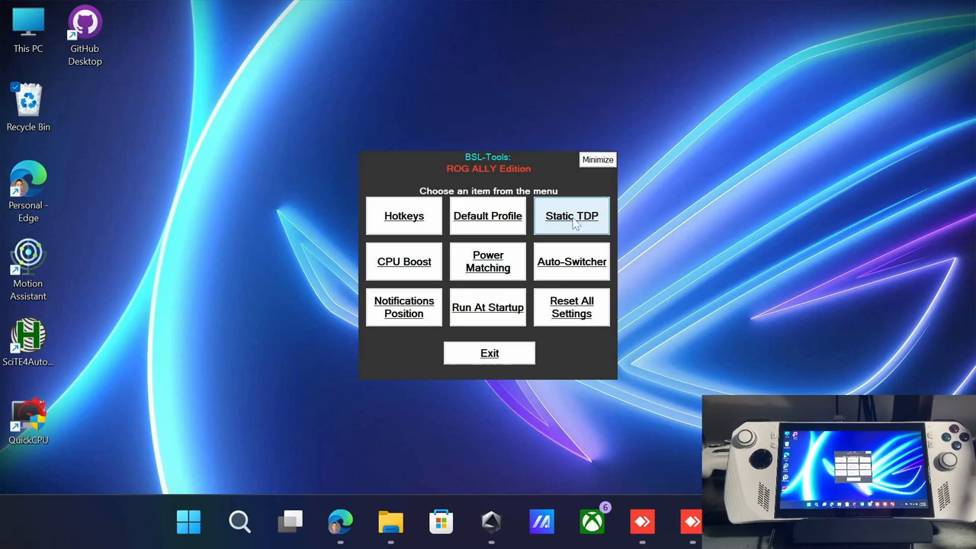
# Step: Set static TDP to 4 for unplugged Silent and 20 for plugged-in Performance
pyautogui.click(571, 216)
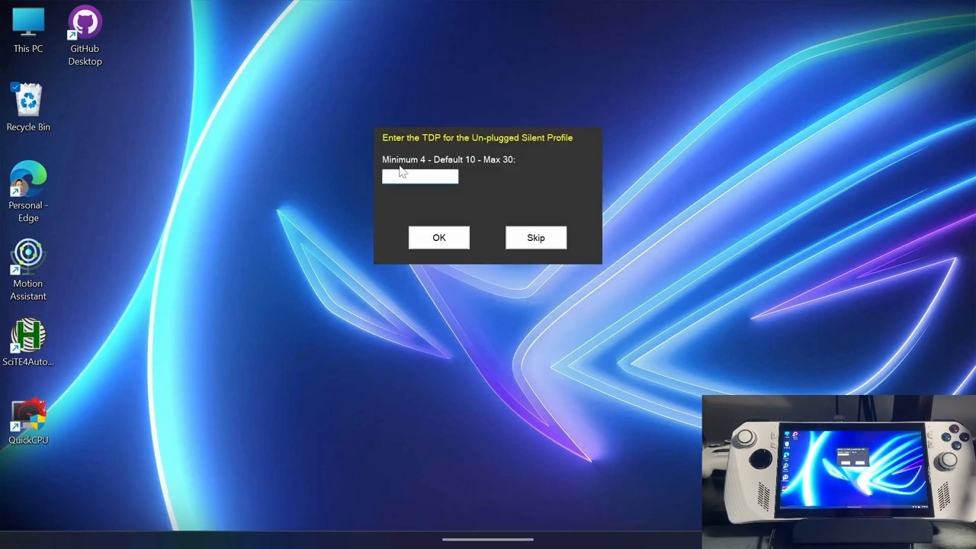
pyautogui.moveTo(439, 177)
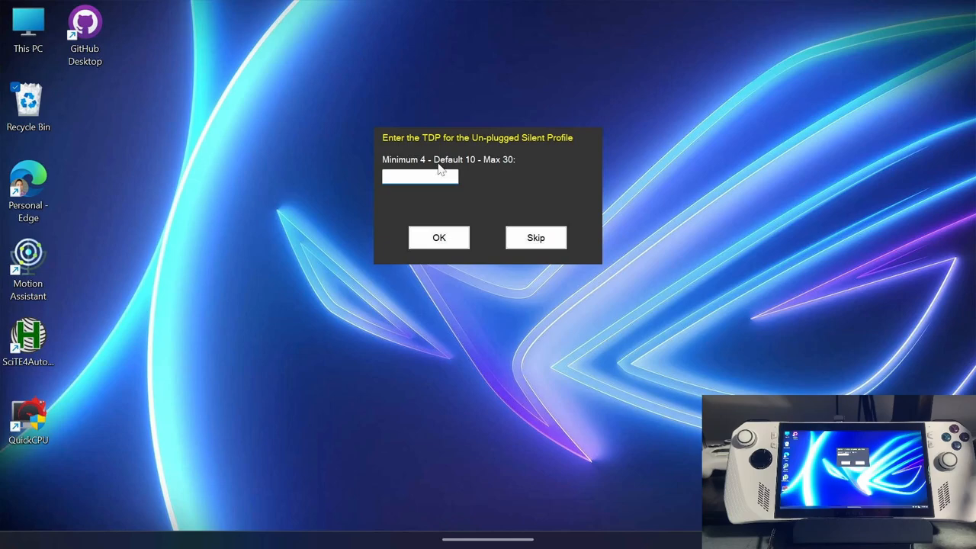
pyautogui.moveTo(530, 191)
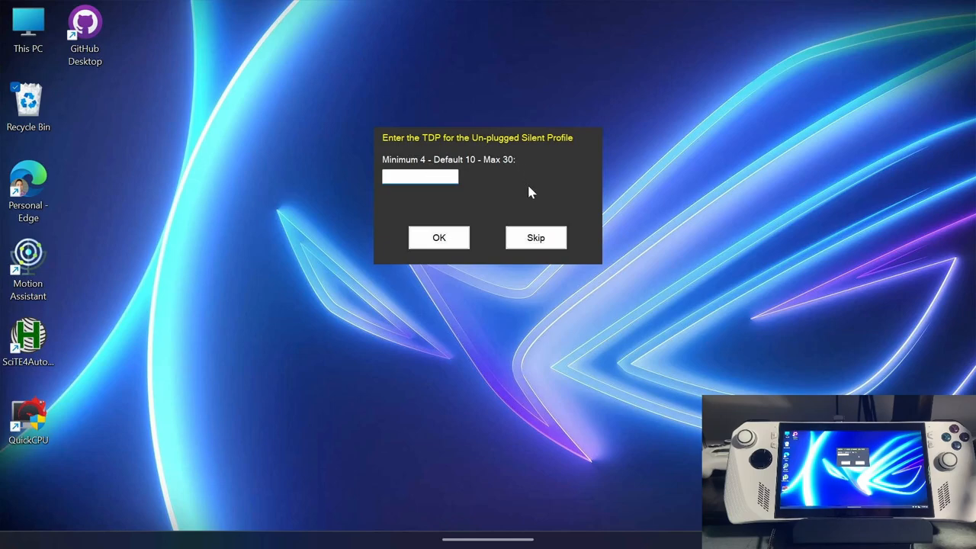
pyautogui.moveTo(461, 160)
pyautogui.write('4')
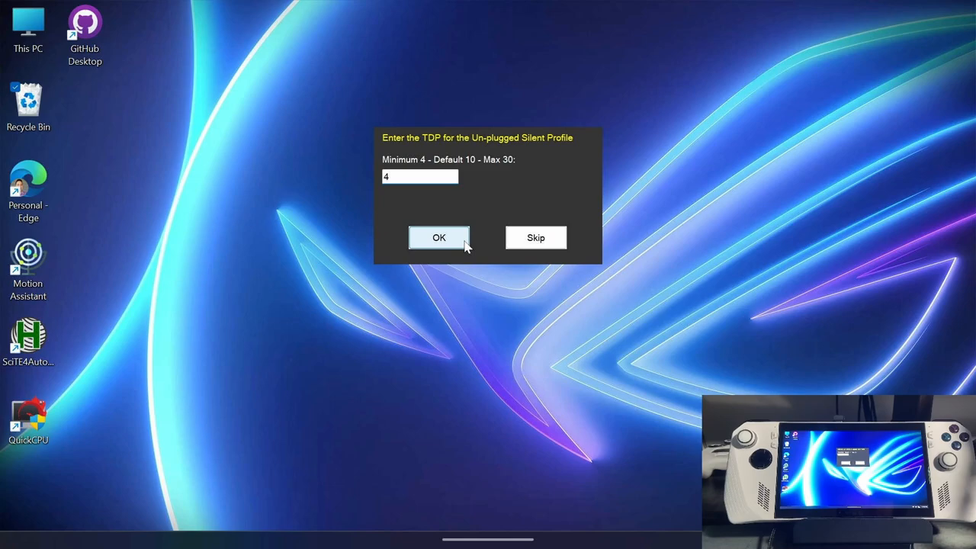
pyautogui.click(438, 237)
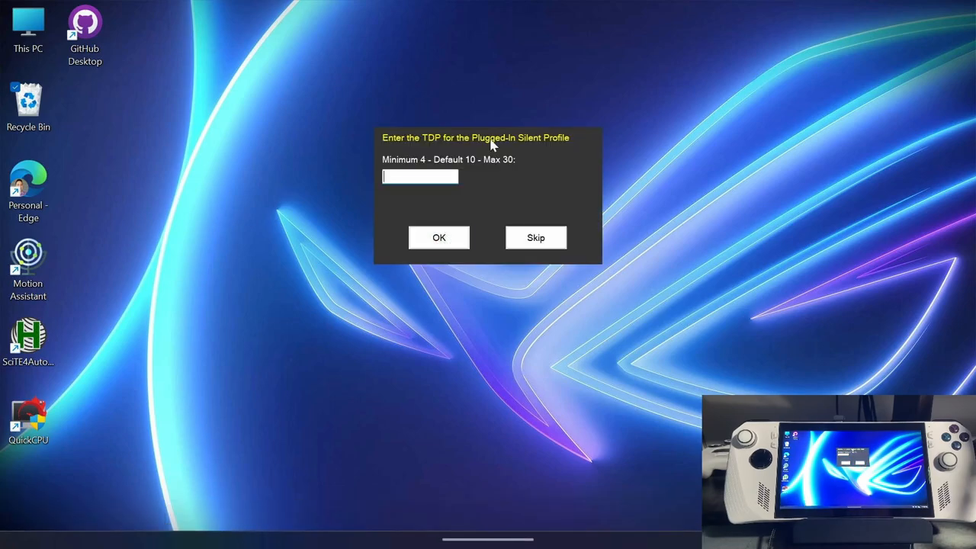
pyautogui.moveTo(428, 176)
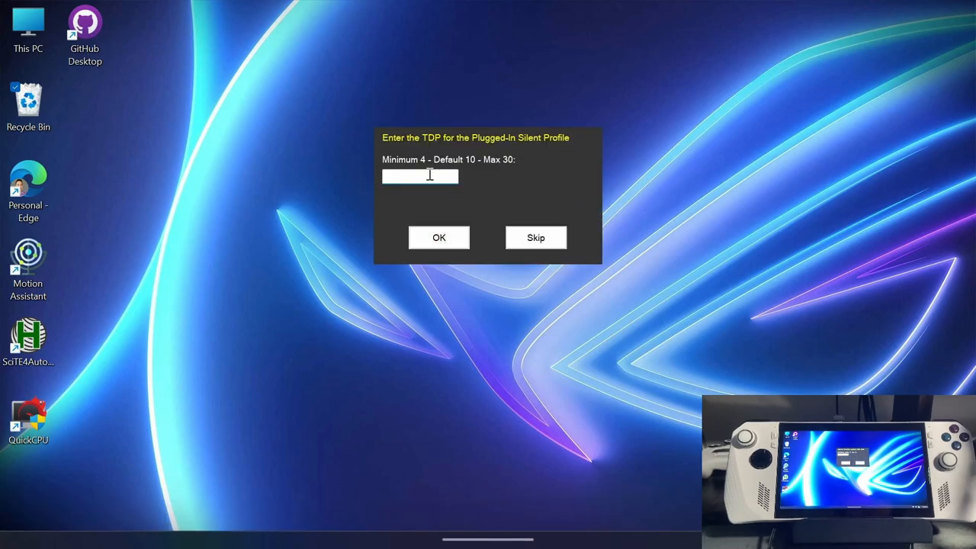
pyautogui.click(439, 237)
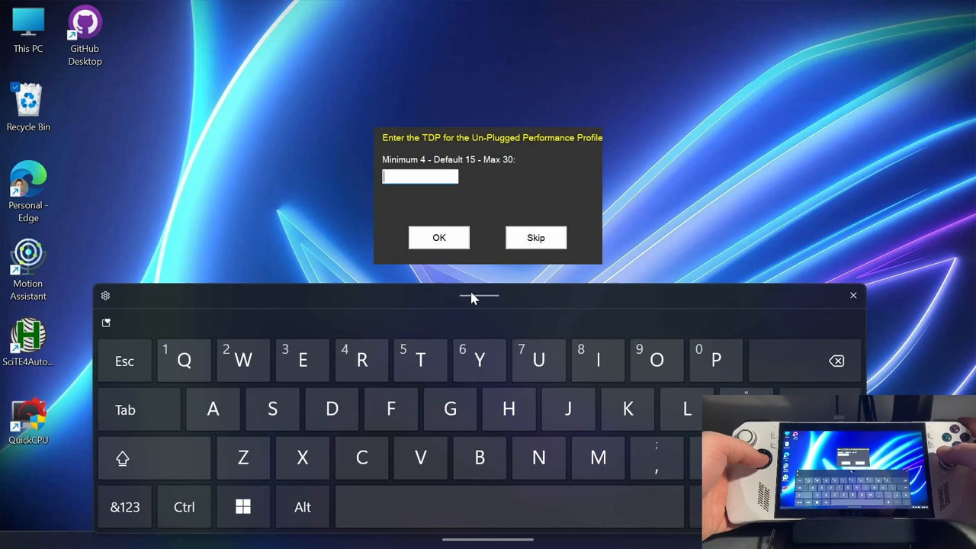
pyautogui.moveTo(320, 368)
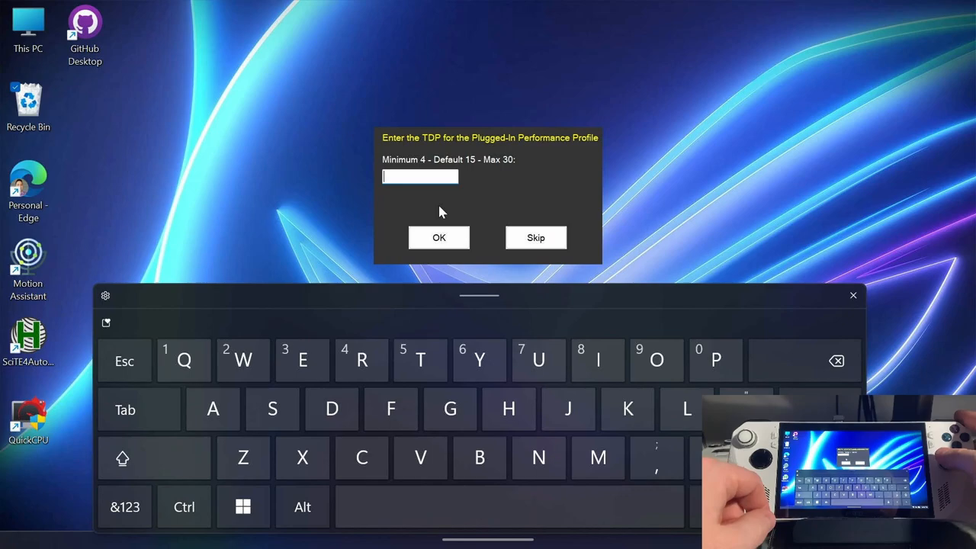
pyautogui.moveTo(267, 350)
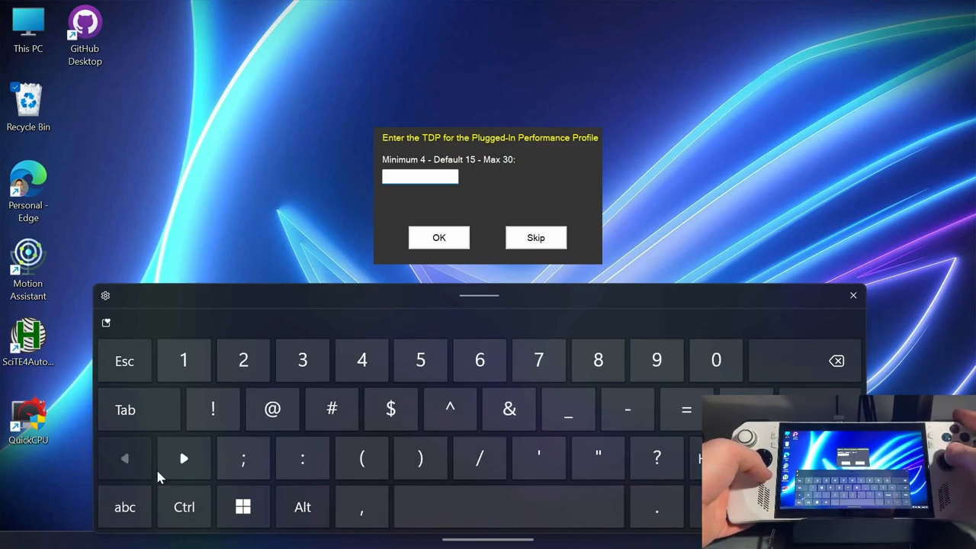
pyautogui.click(243, 360)
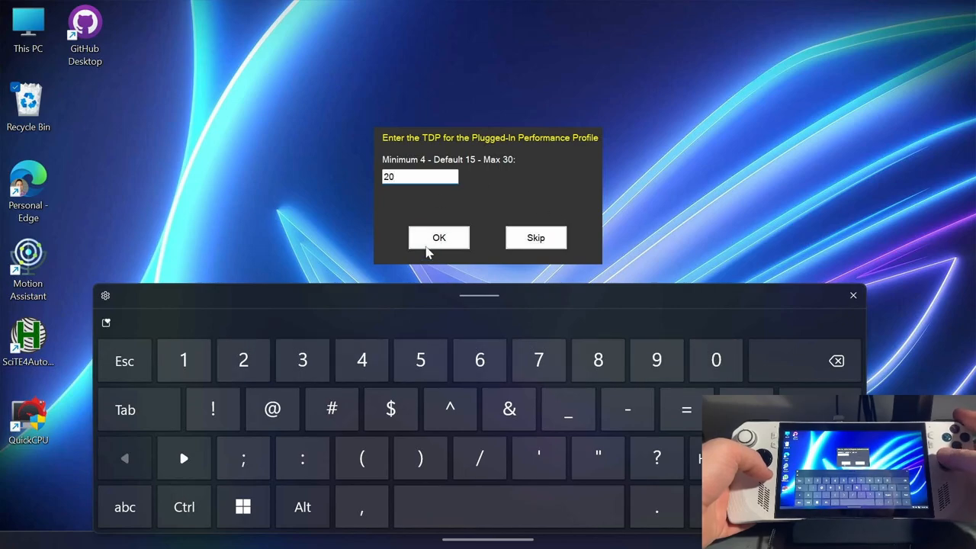
pyautogui.click(439, 237)
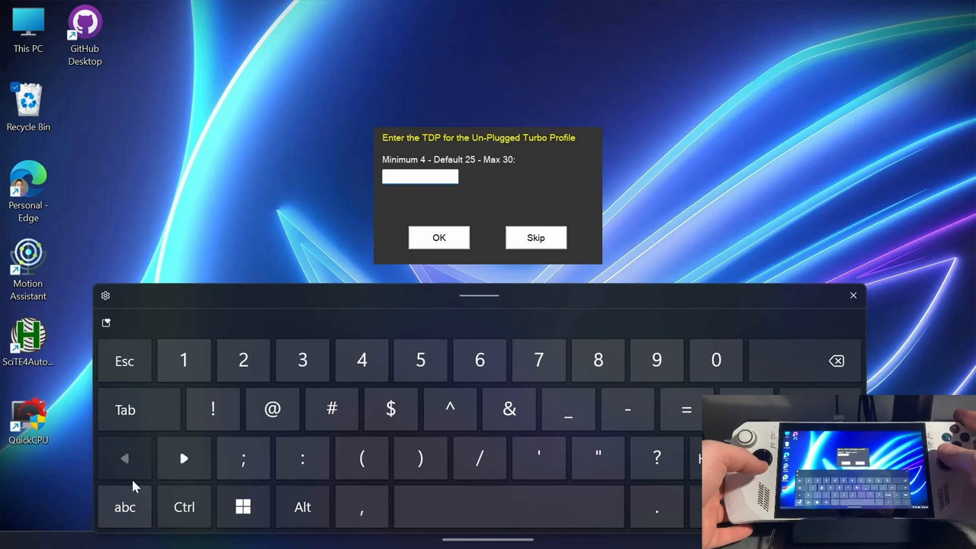
# Step: Set static TDP to 18 for unplugged Turbo and 30 for plugged-in Turbo
pyautogui.write('18')
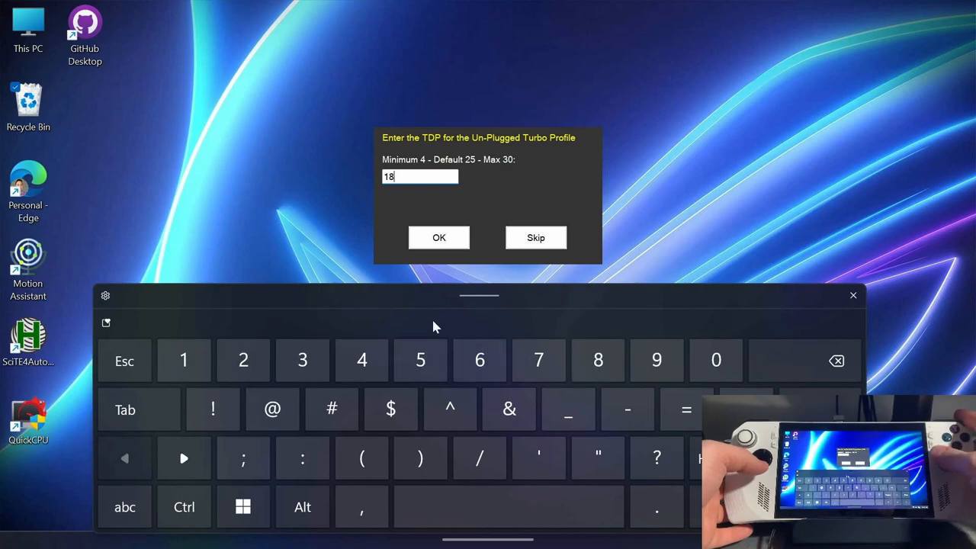
pyautogui.click(439, 237)
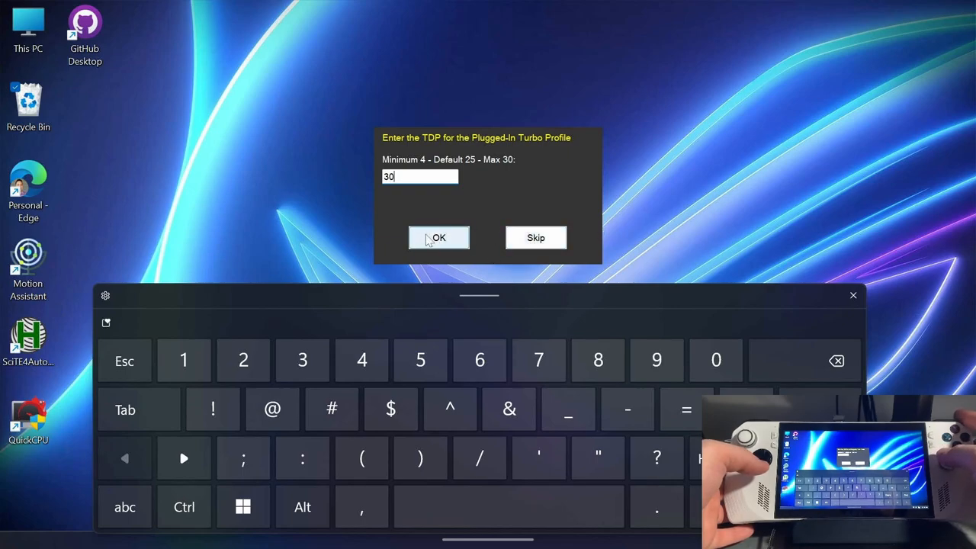
pyautogui.click(438, 238)
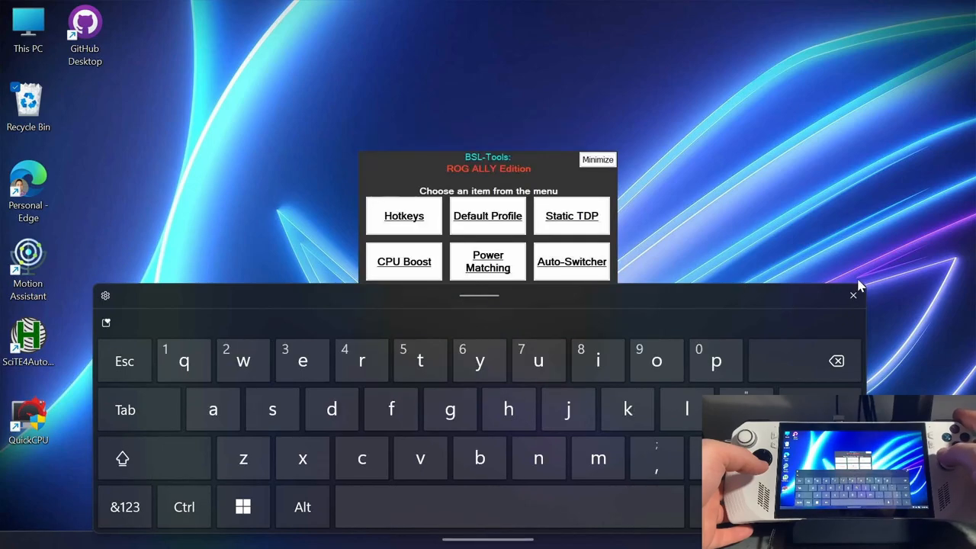
pyautogui.click(852, 296)
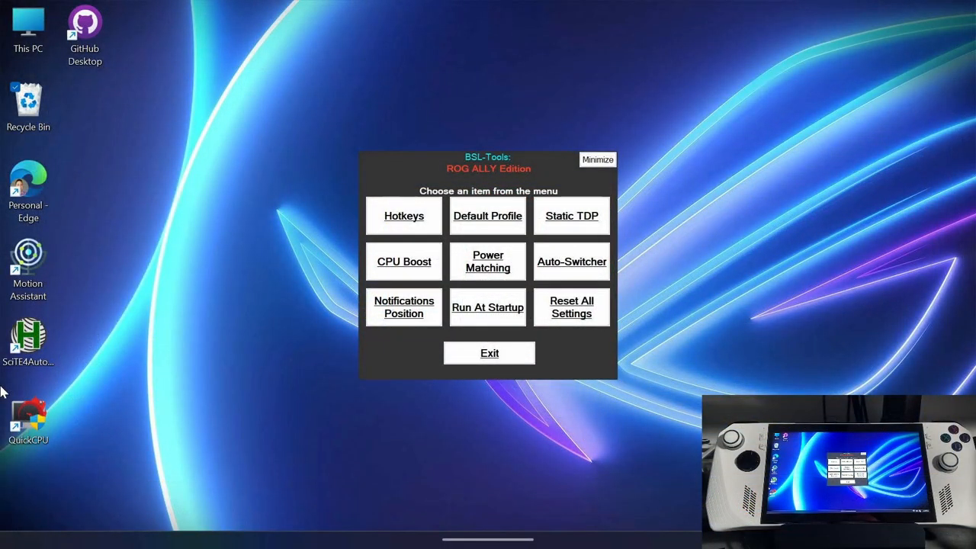
pyautogui.moveTo(393, 265)
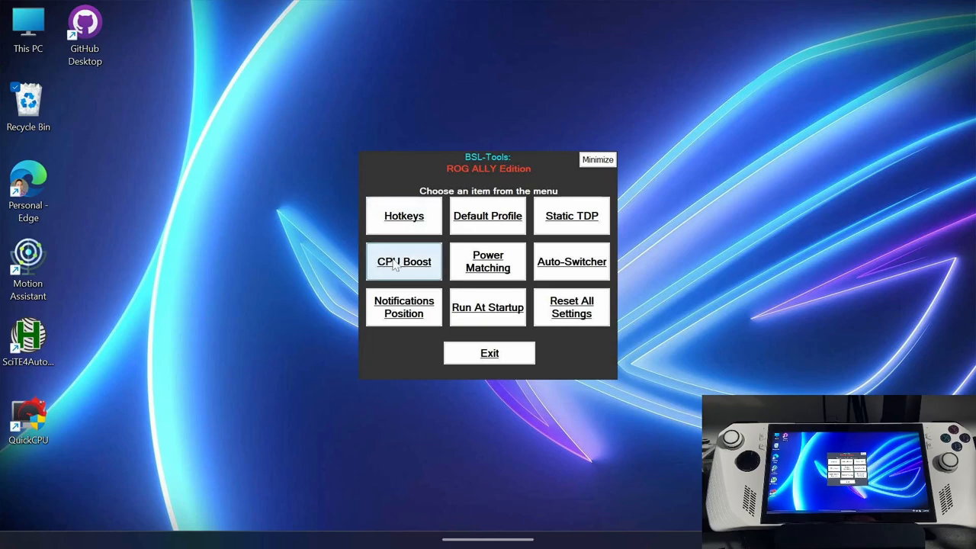
# Step: Turn off CPU boost for unplugged Silent, Performance and Turbo, then save
pyautogui.click(403, 261)
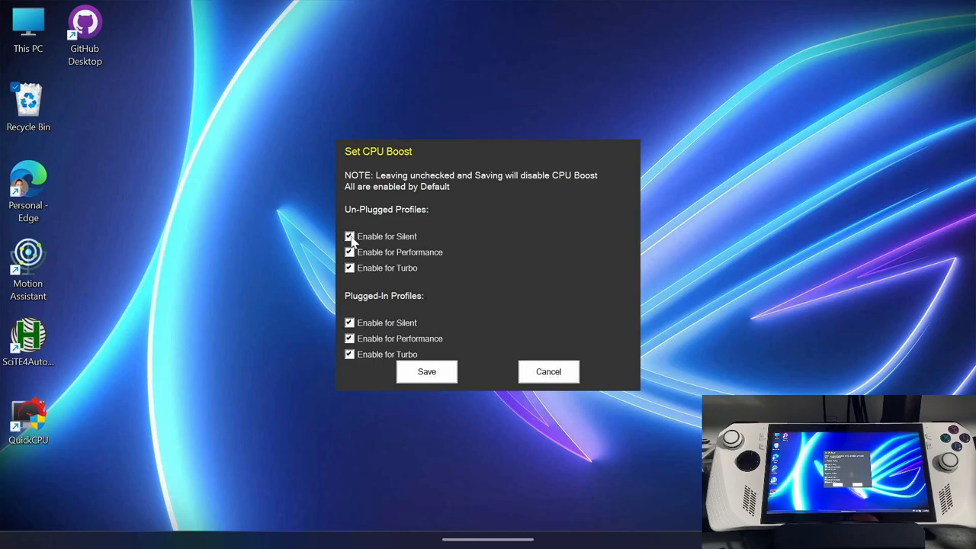
pyautogui.click(348, 237)
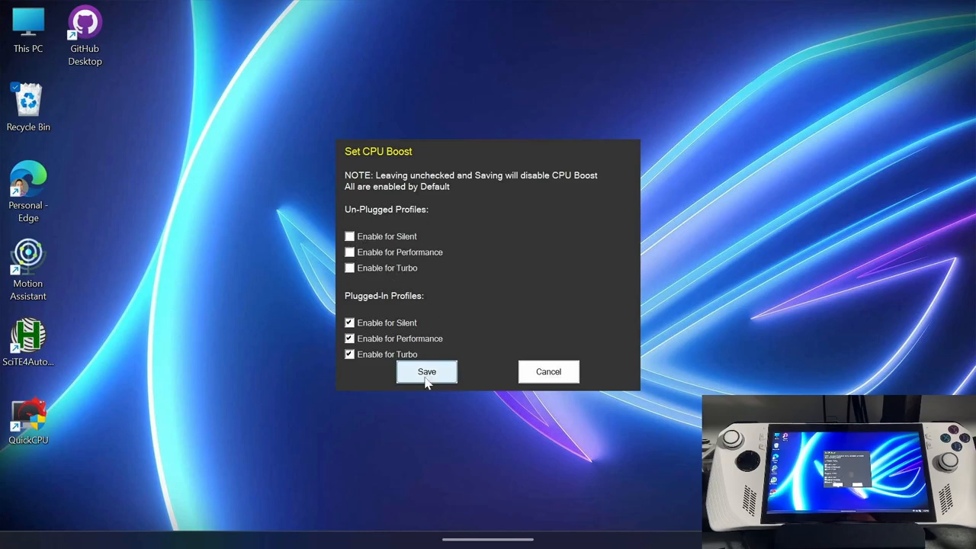
pyautogui.click(426, 371)
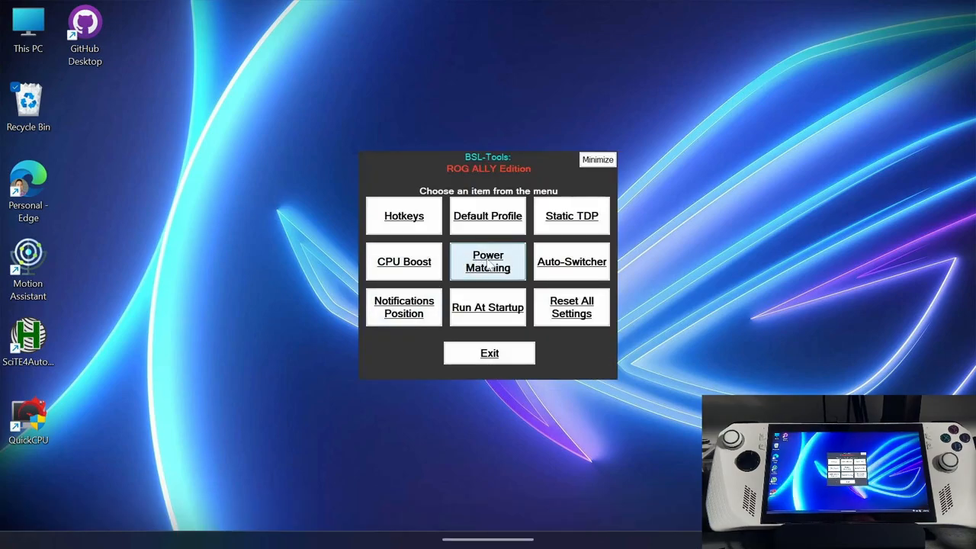
# Step: Enable power matching for all six unplugged and plugged-in profiles and save
pyautogui.click(487, 261)
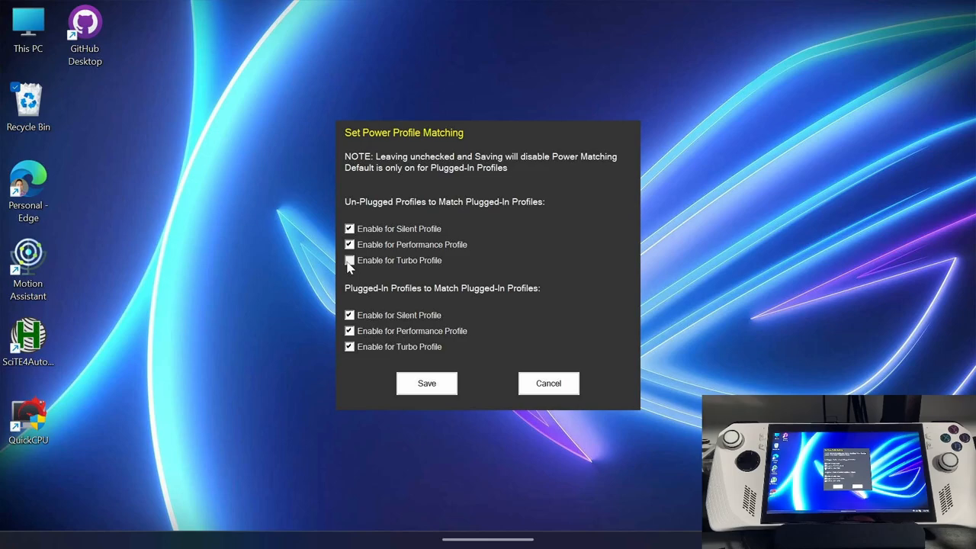
pyautogui.click(350, 260)
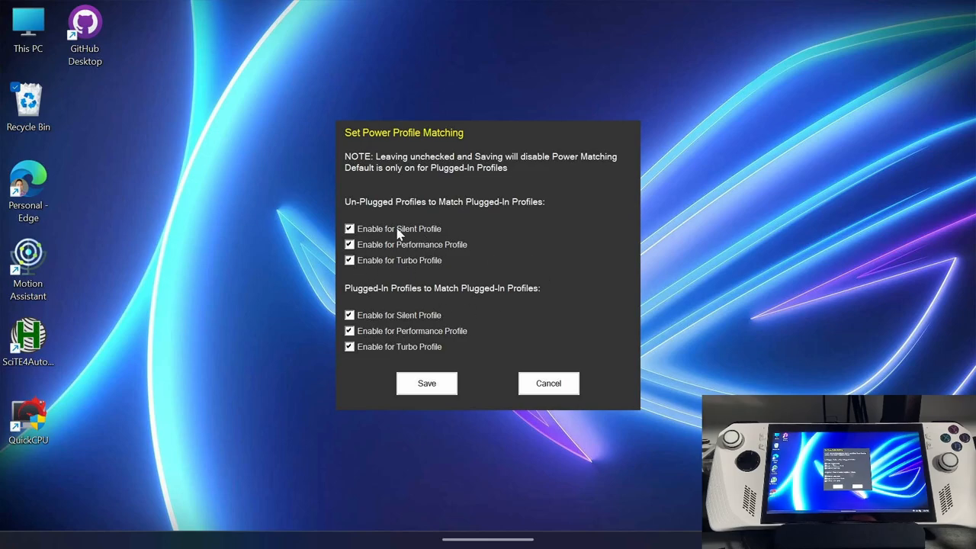
pyautogui.moveTo(361, 295)
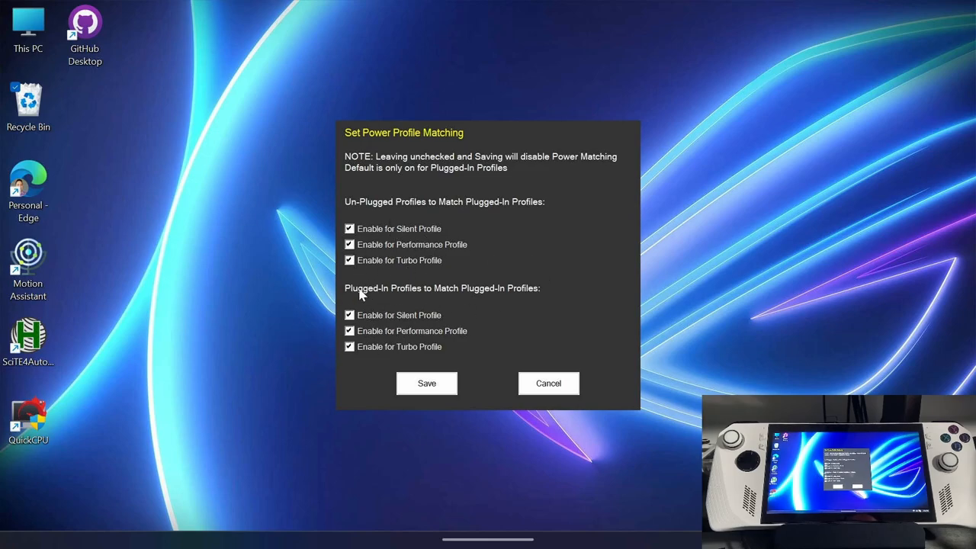
pyautogui.moveTo(414, 346)
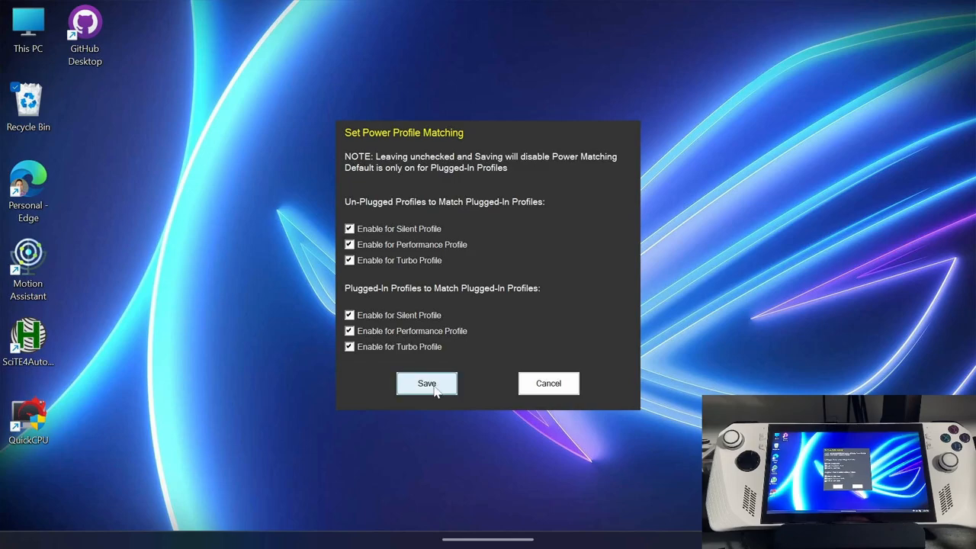
pyautogui.click(426, 382)
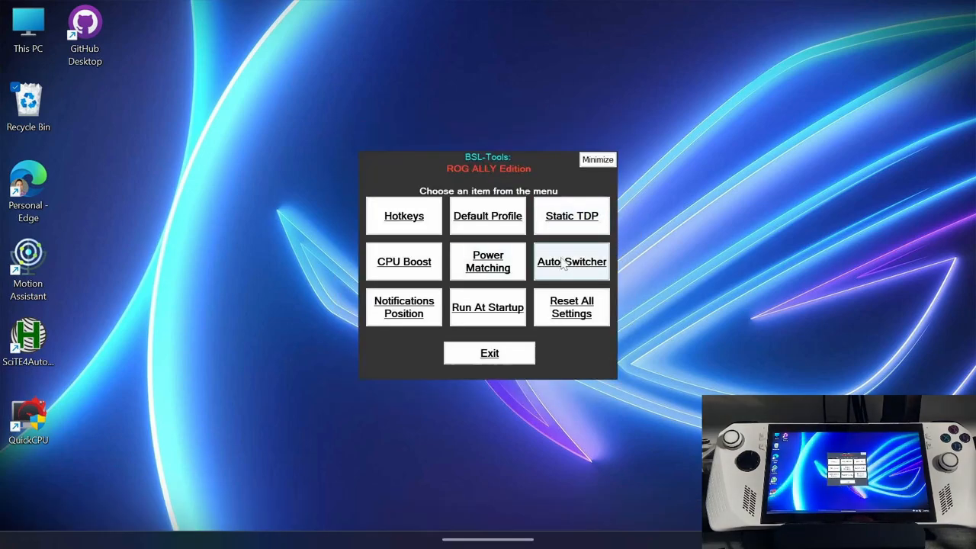
pyautogui.click(571, 261)
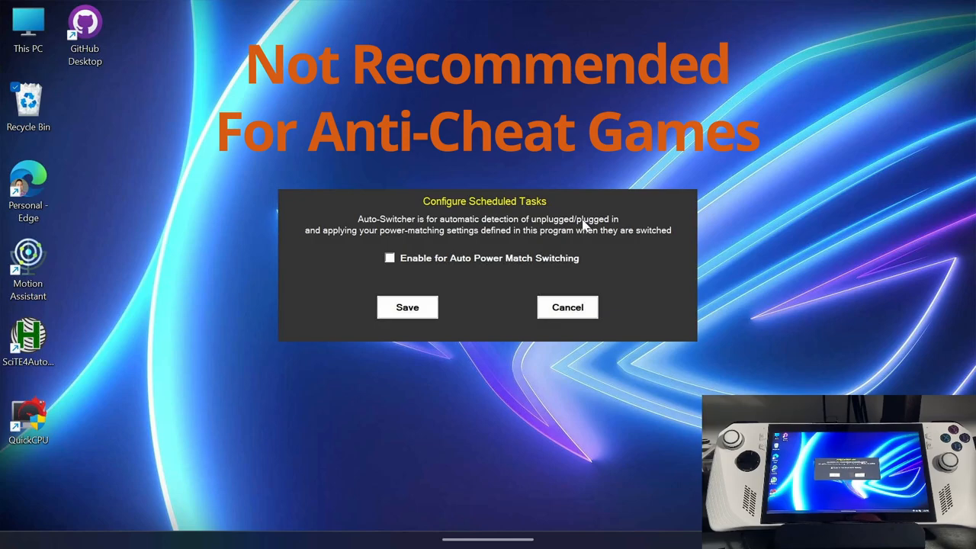
pyautogui.click(389, 257)
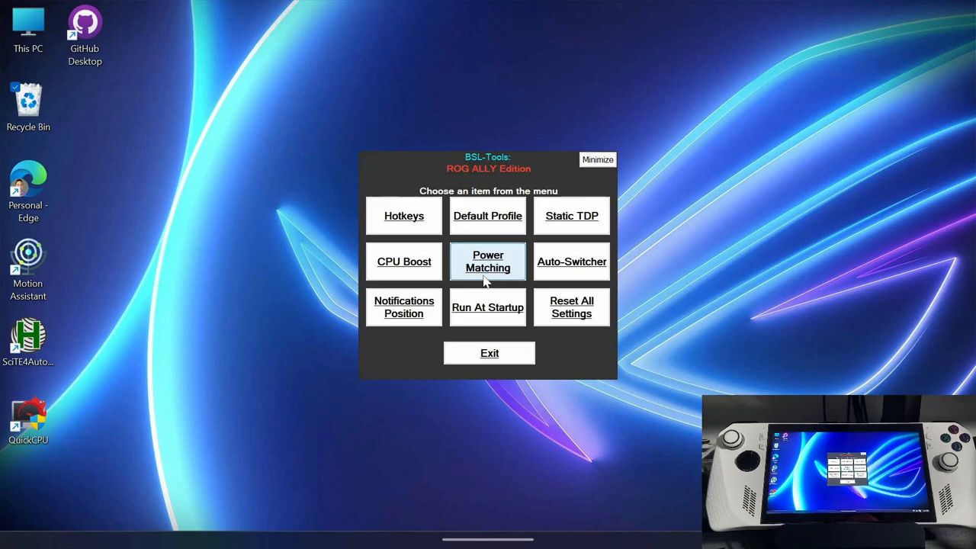
pyautogui.moveTo(492, 229)
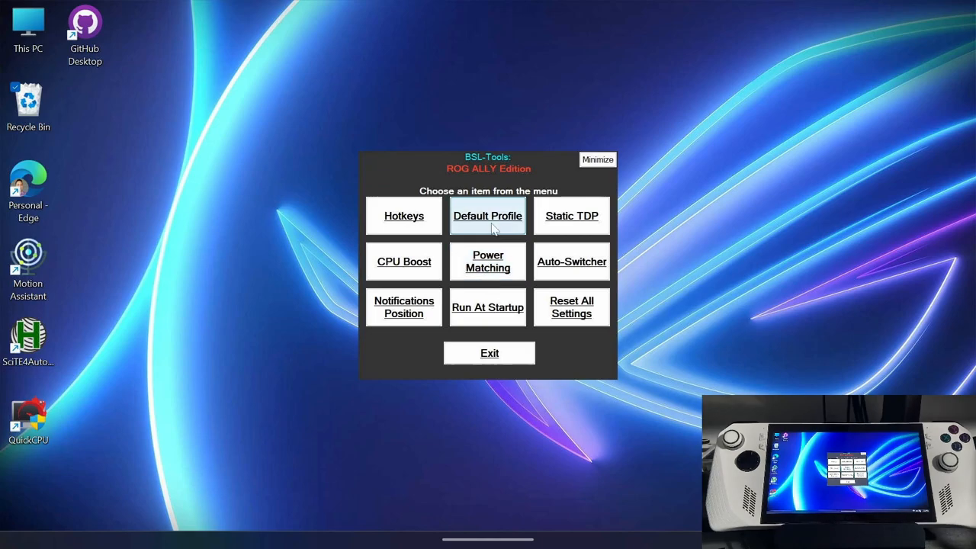
pyautogui.moveTo(471, 228)
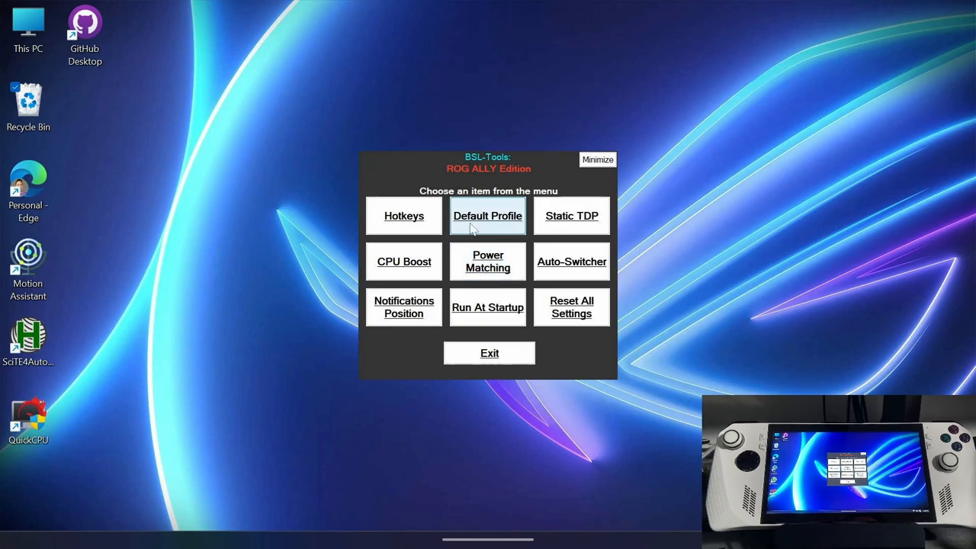
pyautogui.moveTo(455, 240)
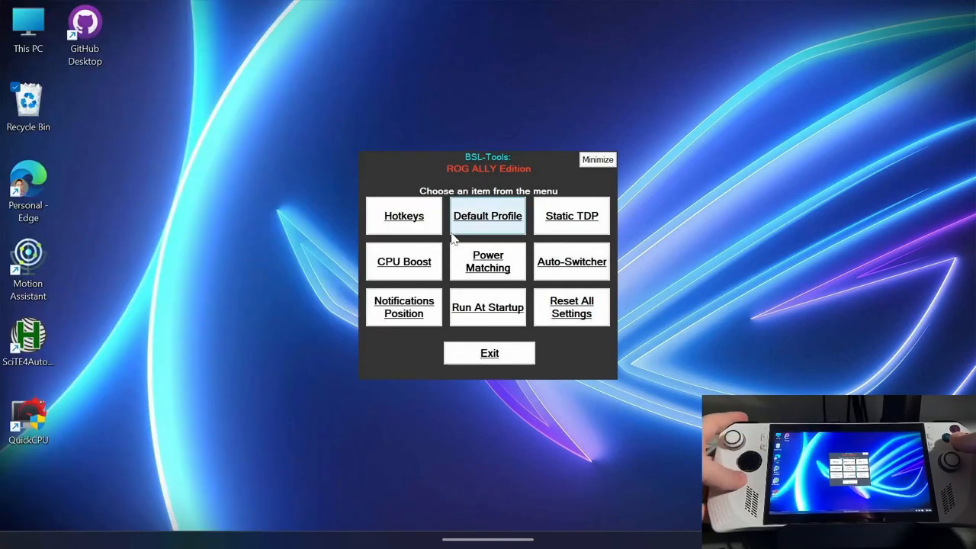
# Step: Open Armoury Crate Command Center, showing Turbo operating mode
pyautogui.click(487, 215)
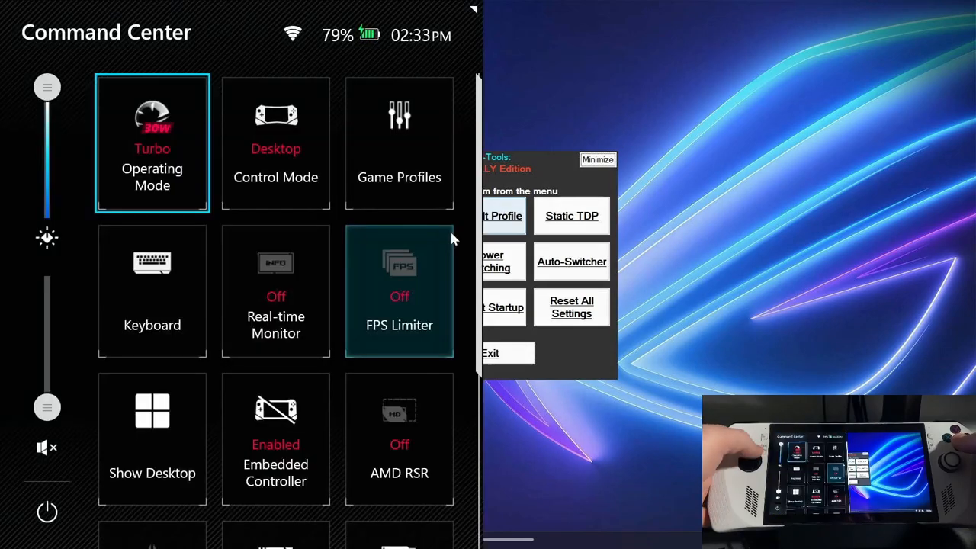
# Step: Use Show Desktop in Command Center to close the panel and reveal the desktop
pyautogui.click(152, 143)
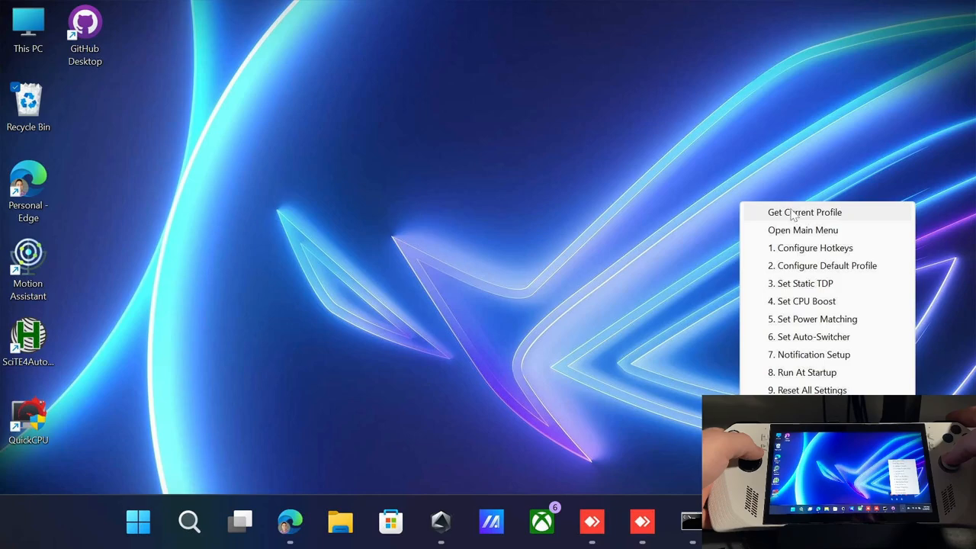
pyautogui.click(805, 230)
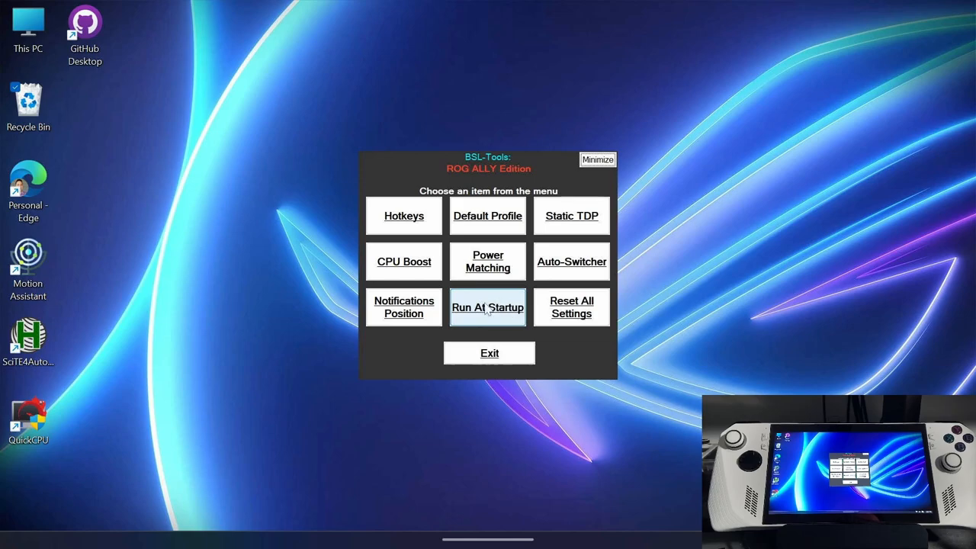
pyautogui.moveTo(534, 302)
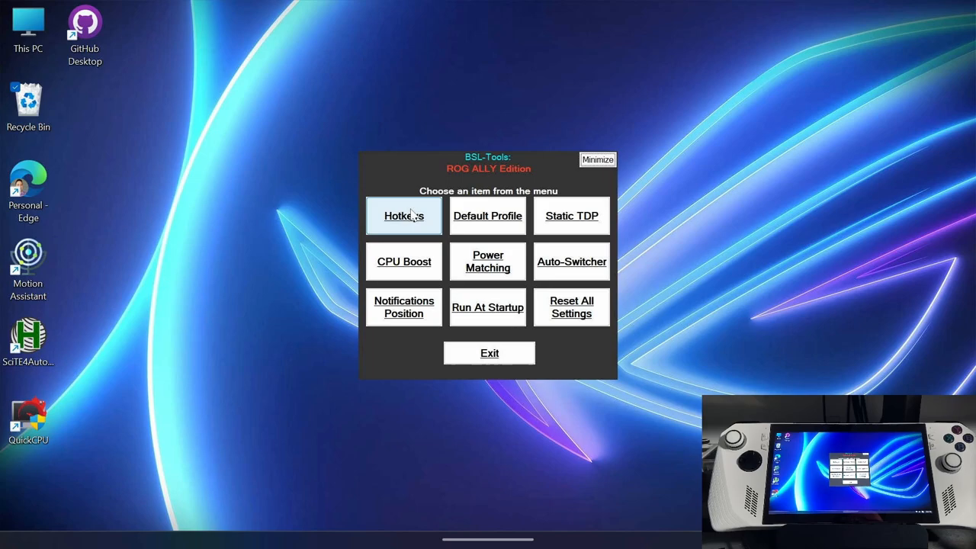
pyautogui.moveTo(521, 314)
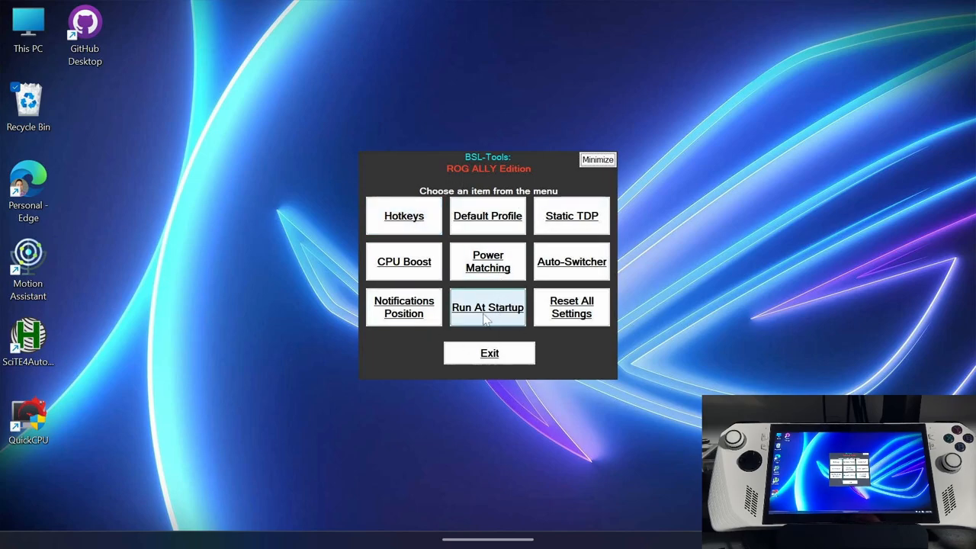
pyautogui.moveTo(477, 352)
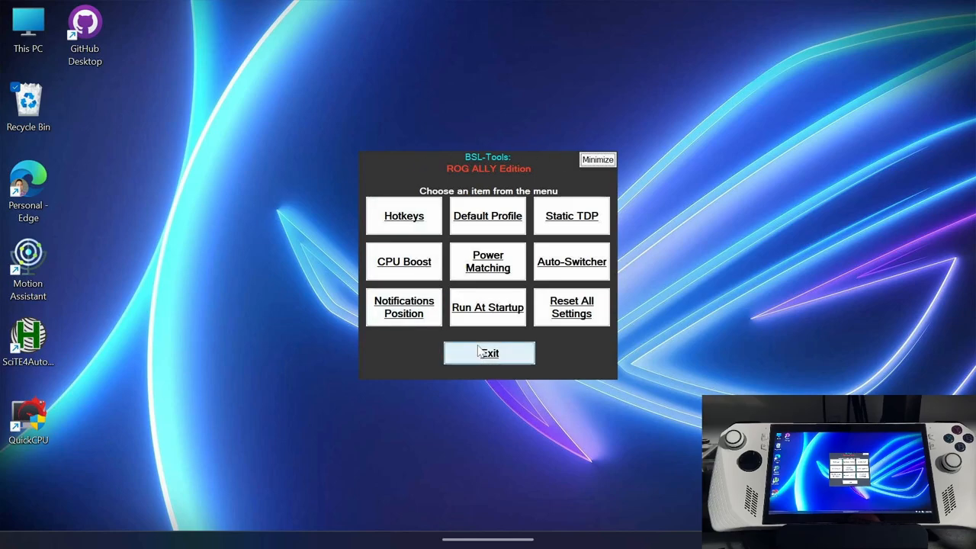
pyautogui.moveTo(642, 318)
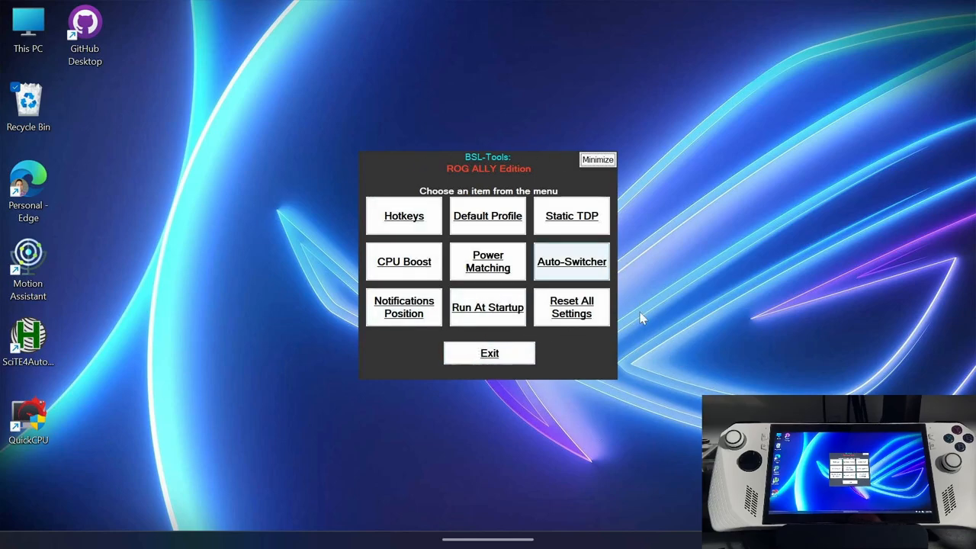
pyautogui.moveTo(571, 306)
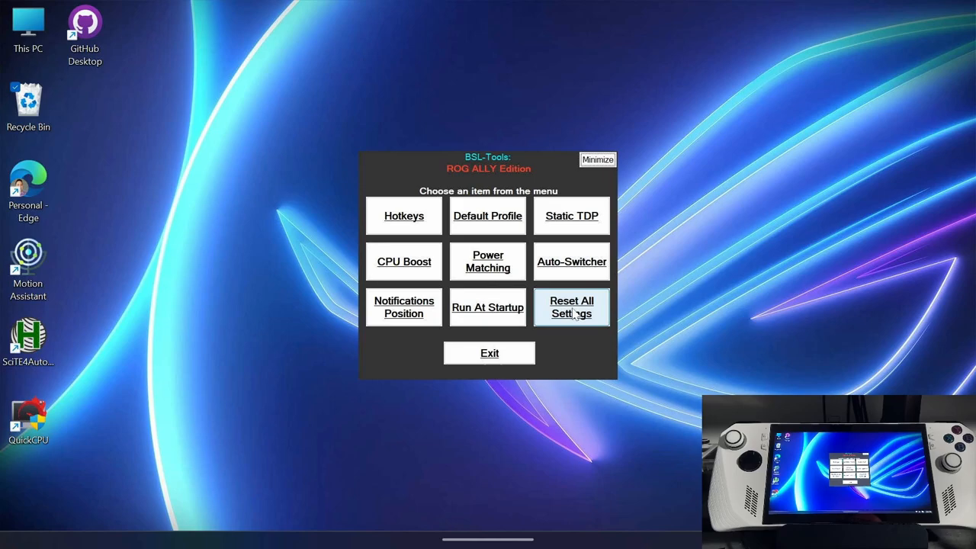
pyautogui.moveTo(595, 323)
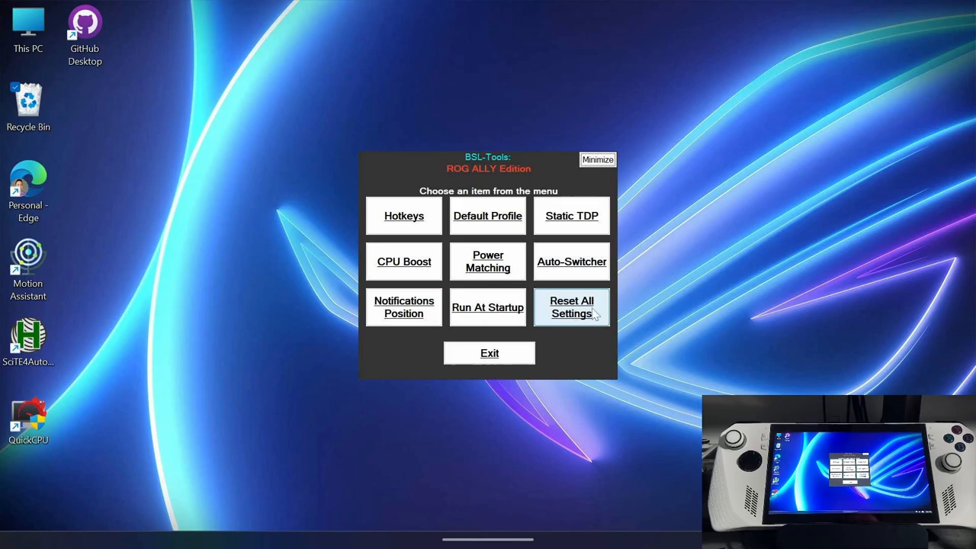
# Step: Open the Reset All Settings confirmation warning
pyautogui.click(571, 307)
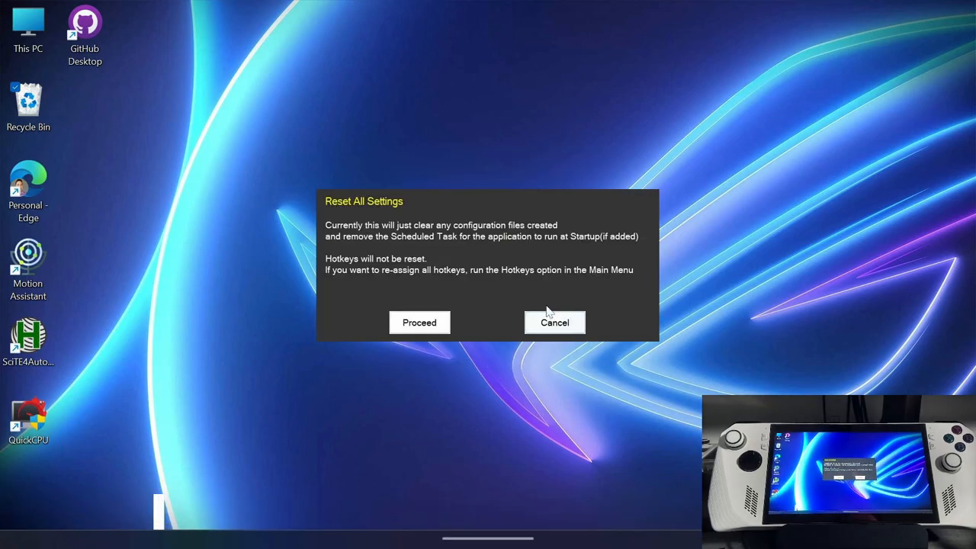
pyautogui.moveTo(497, 286)
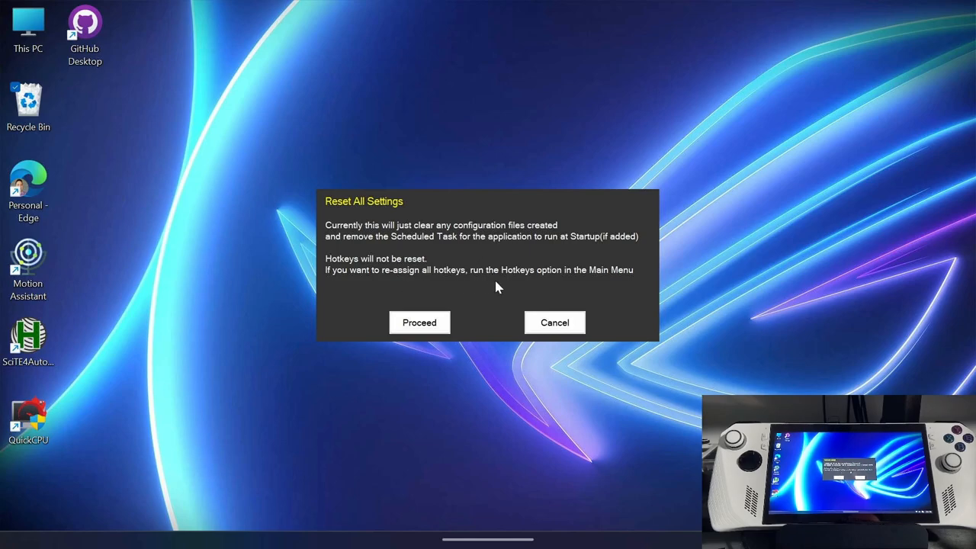
pyautogui.moveTo(379, 252)
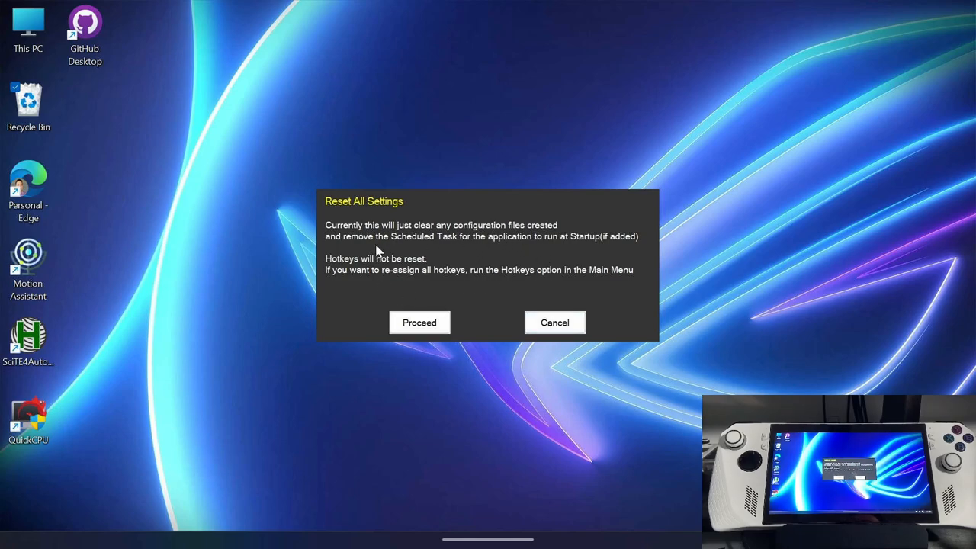
pyautogui.moveTo(530, 260)
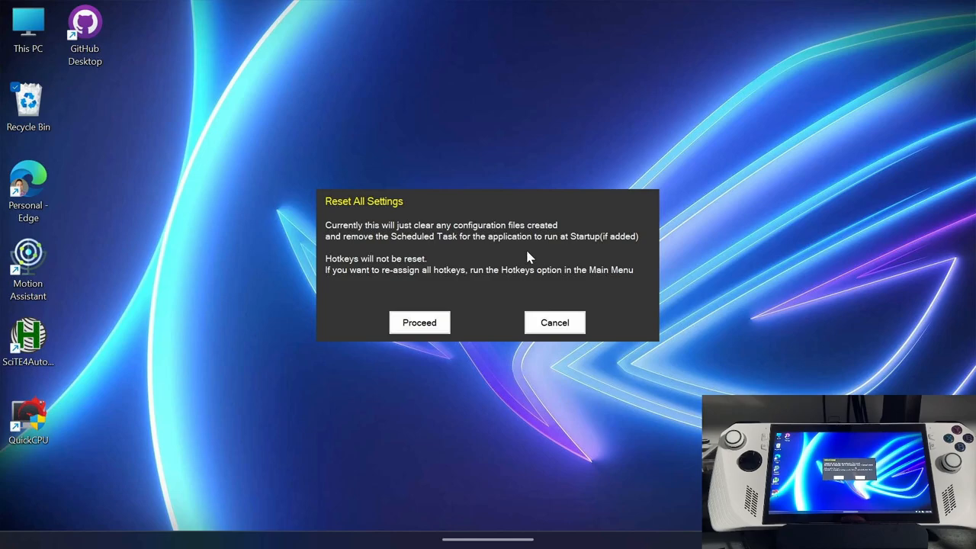
pyautogui.moveTo(483, 287)
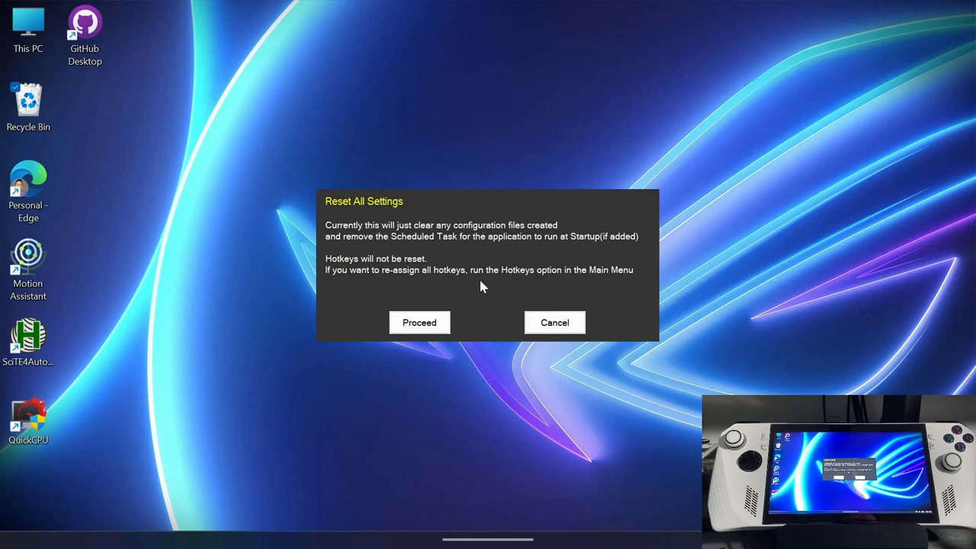
pyautogui.moveTo(585, 352)
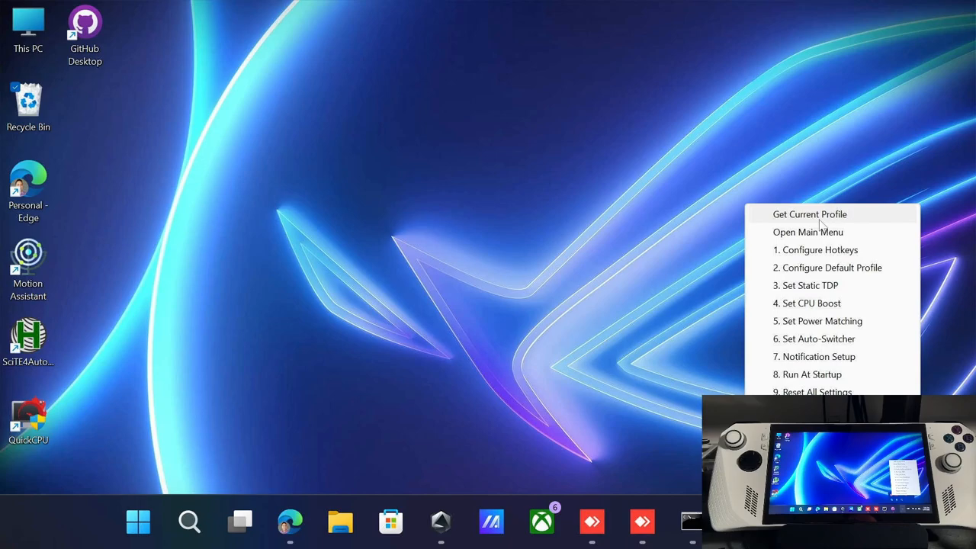
pyautogui.moveTo(857, 218)
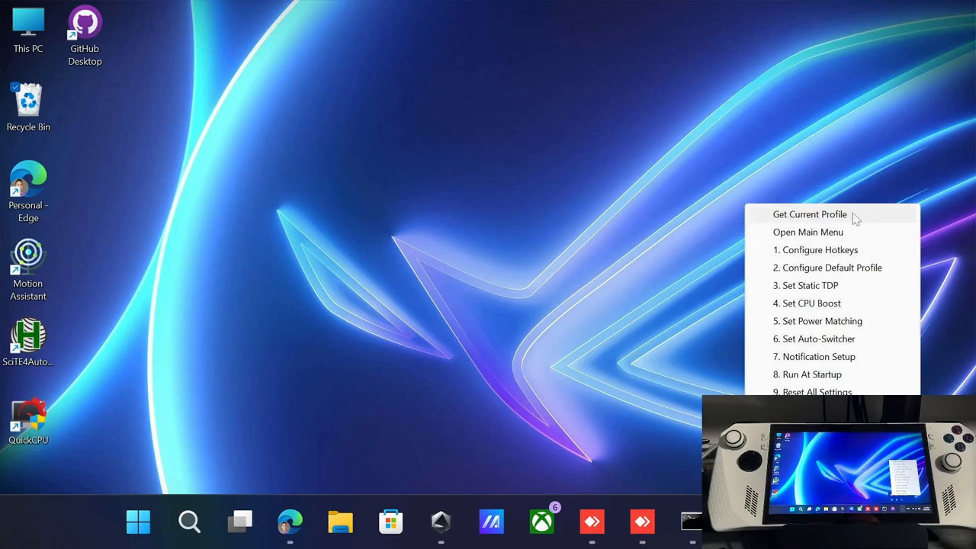
pyautogui.moveTo(811, 224)
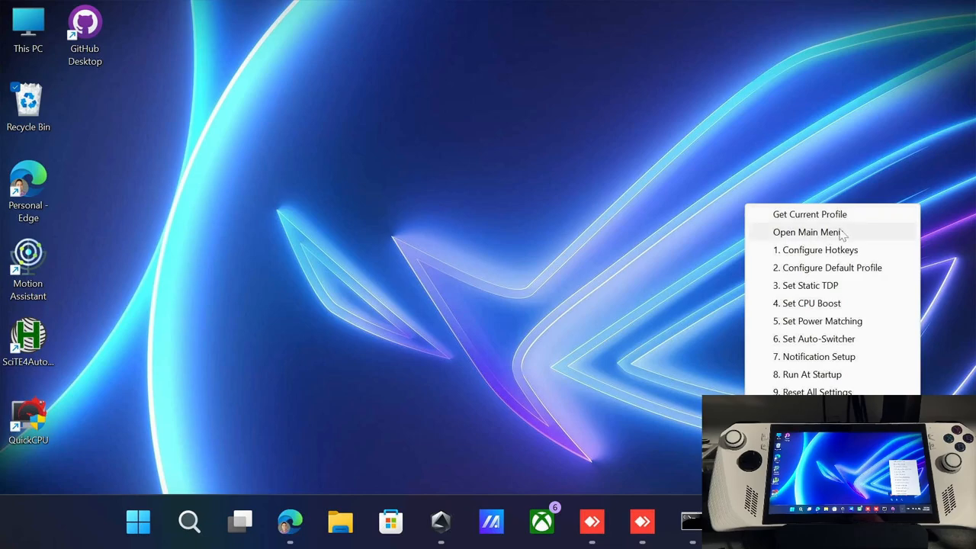
pyautogui.moveTo(799, 249)
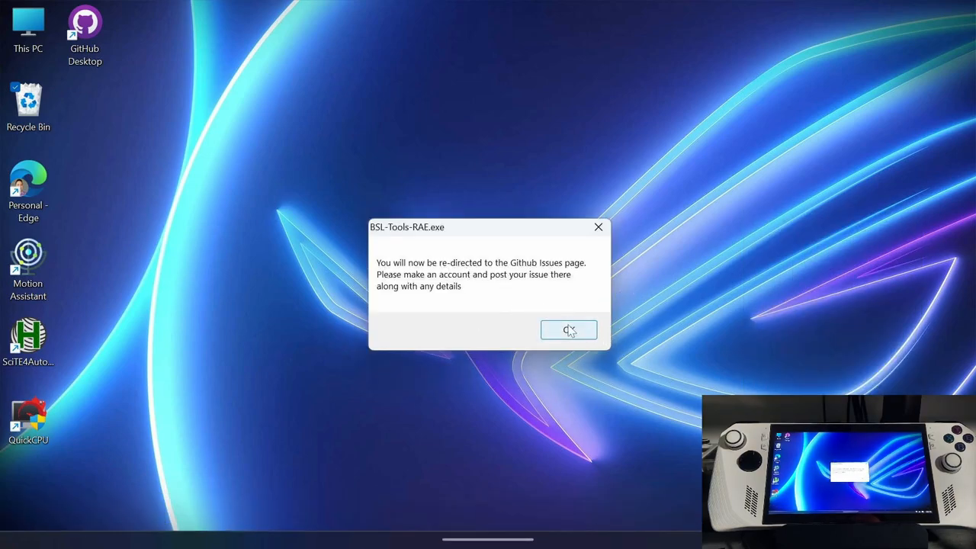
# Step: Accept the redirect message to load the BSL-Tools GitHub Issues page
pyautogui.click(568, 329)
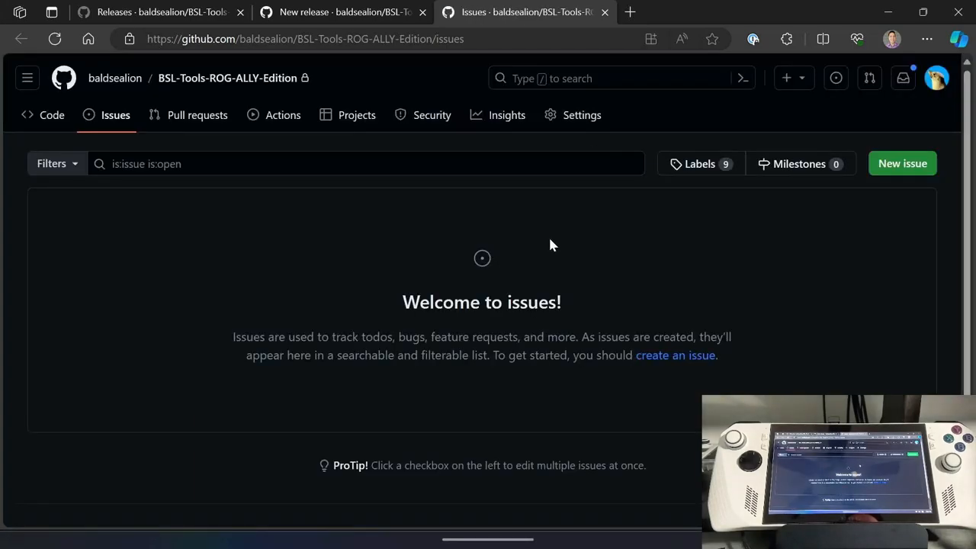
pyautogui.moveTo(902, 163)
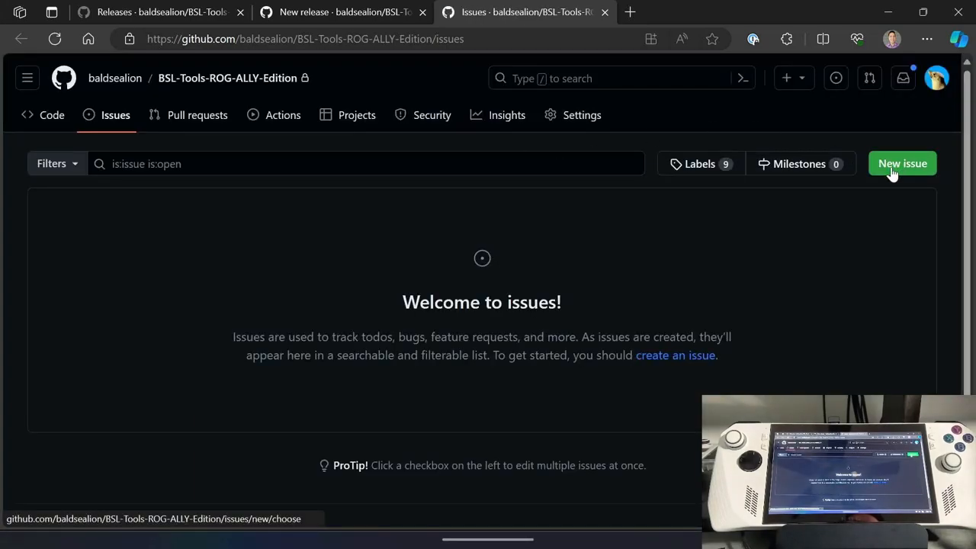
pyautogui.moveTo(505, 184)
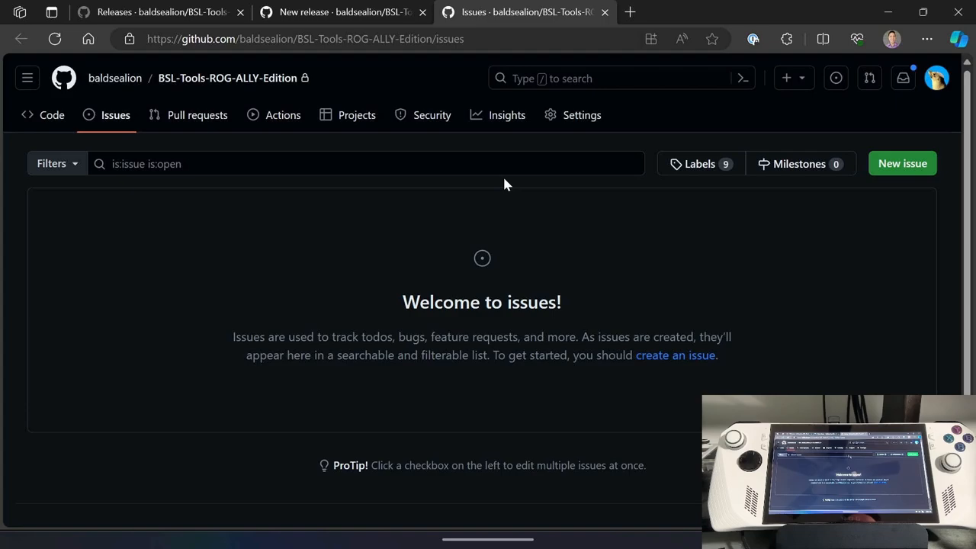
pyautogui.moveTo(568, 256)
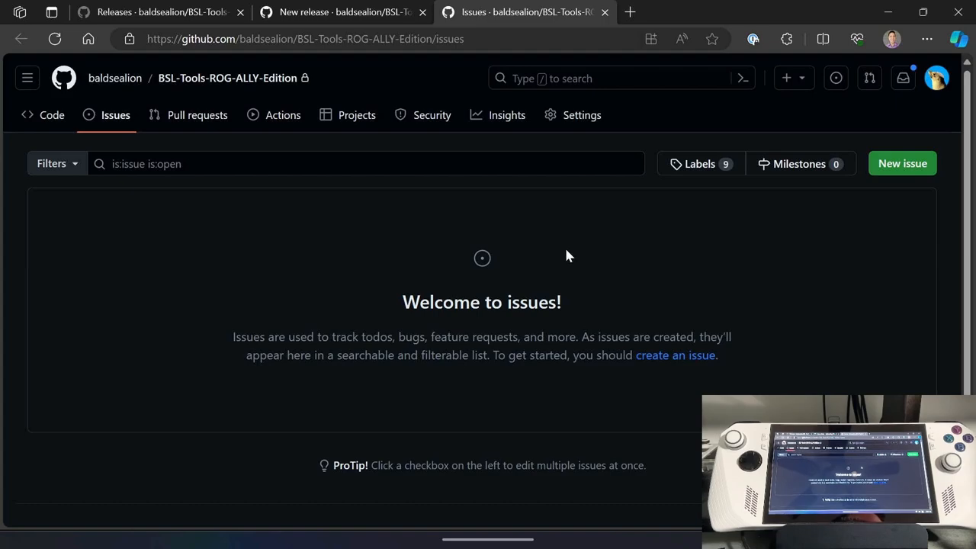
pyautogui.moveTo(815, 187)
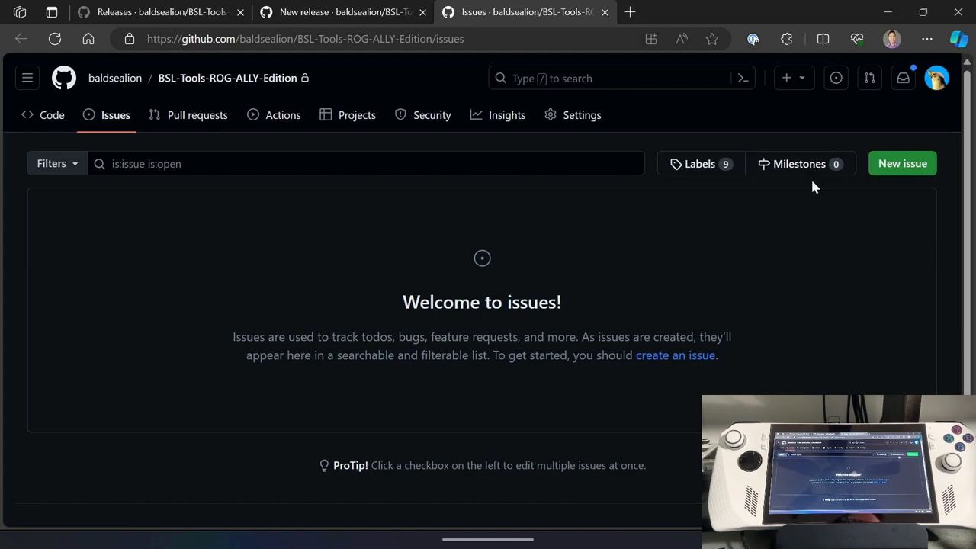